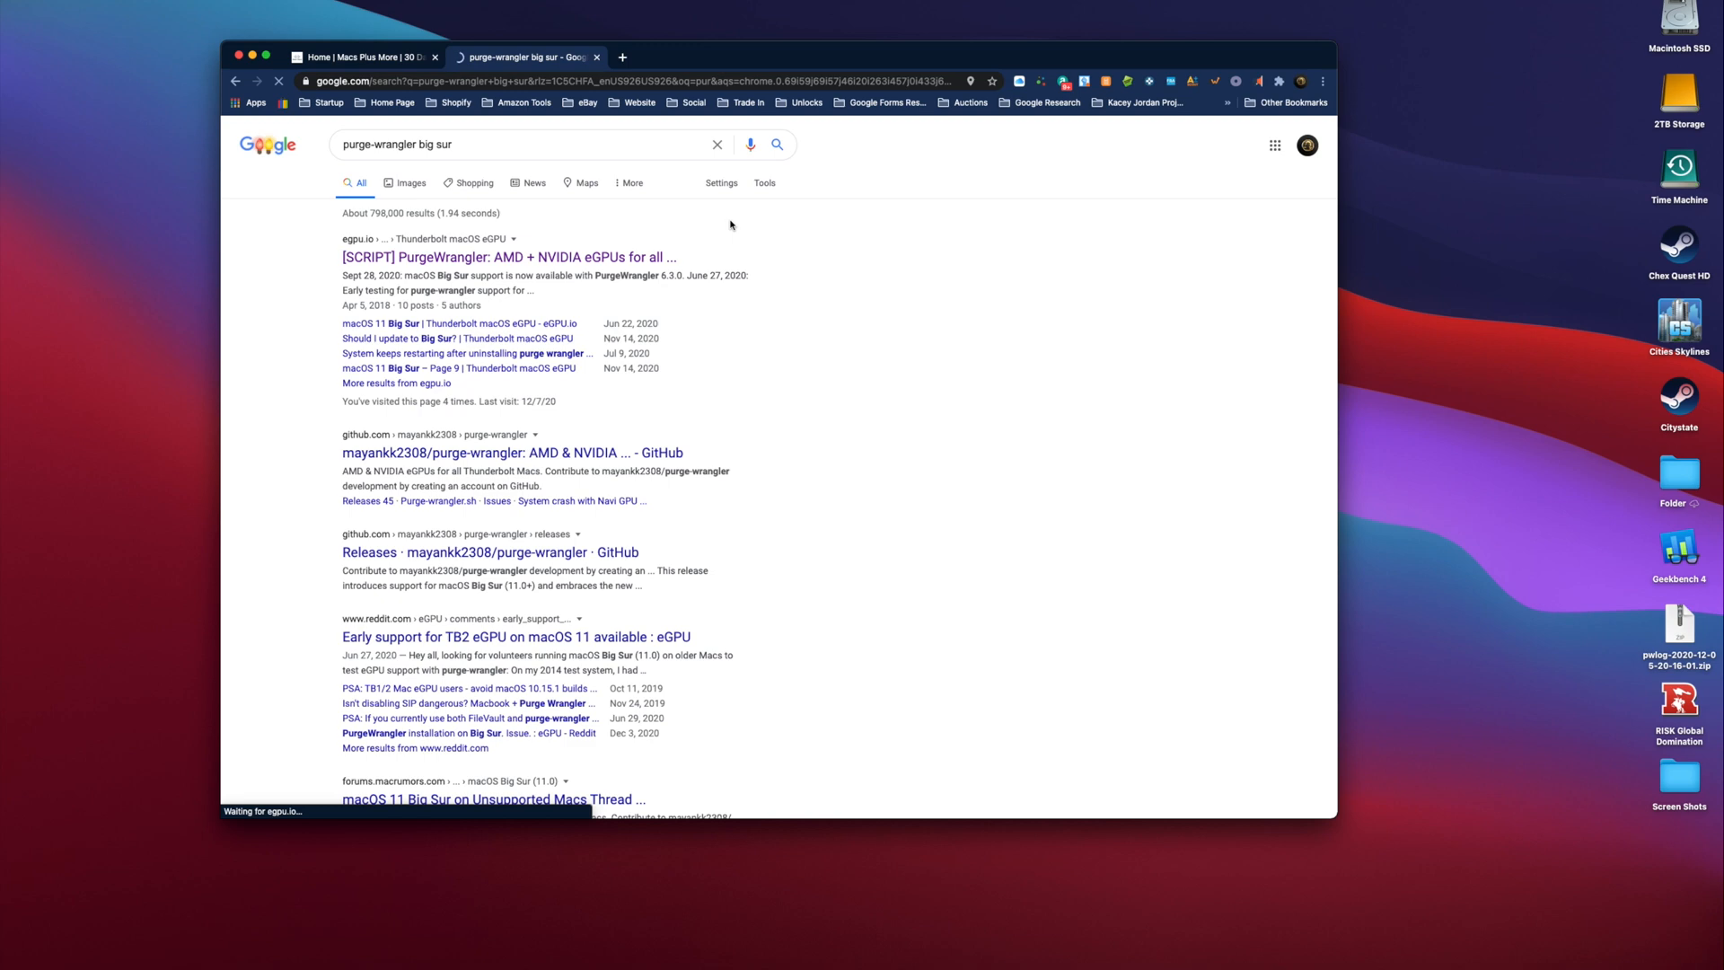
Reach the PurgeWrangler Beginner's Guide on GitHub from the egpu.io thread and find Step 3.
left_click(510, 257)
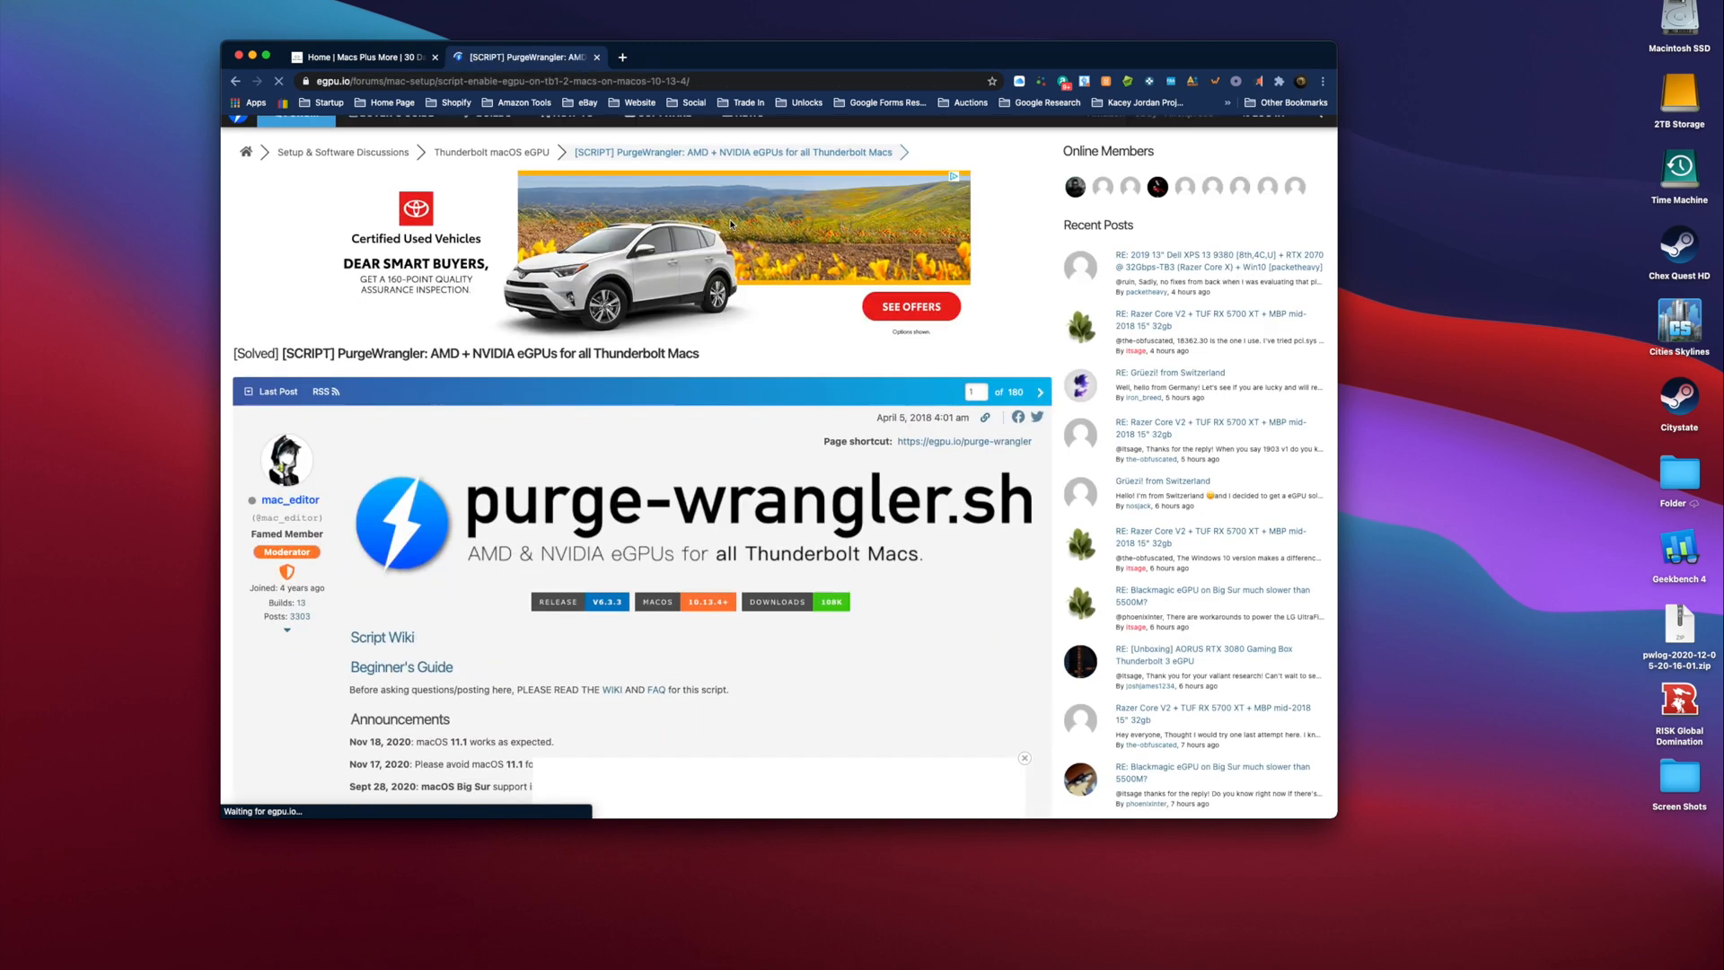
scroll("down", 3)
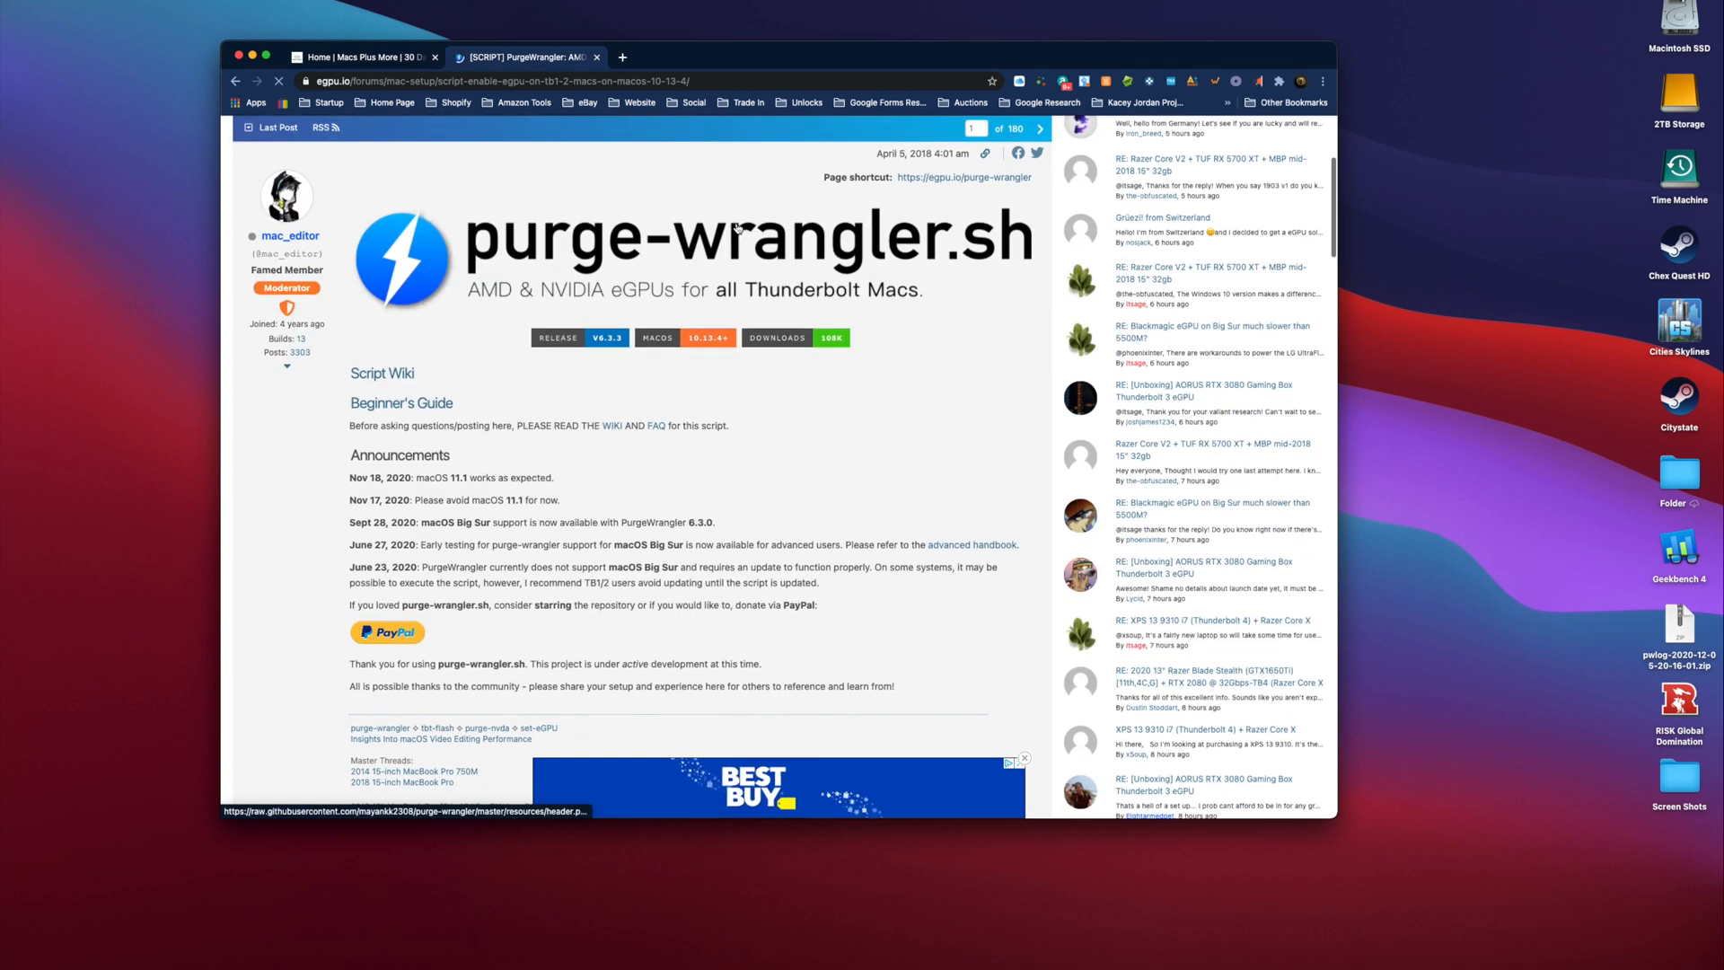
left_click(401, 403)
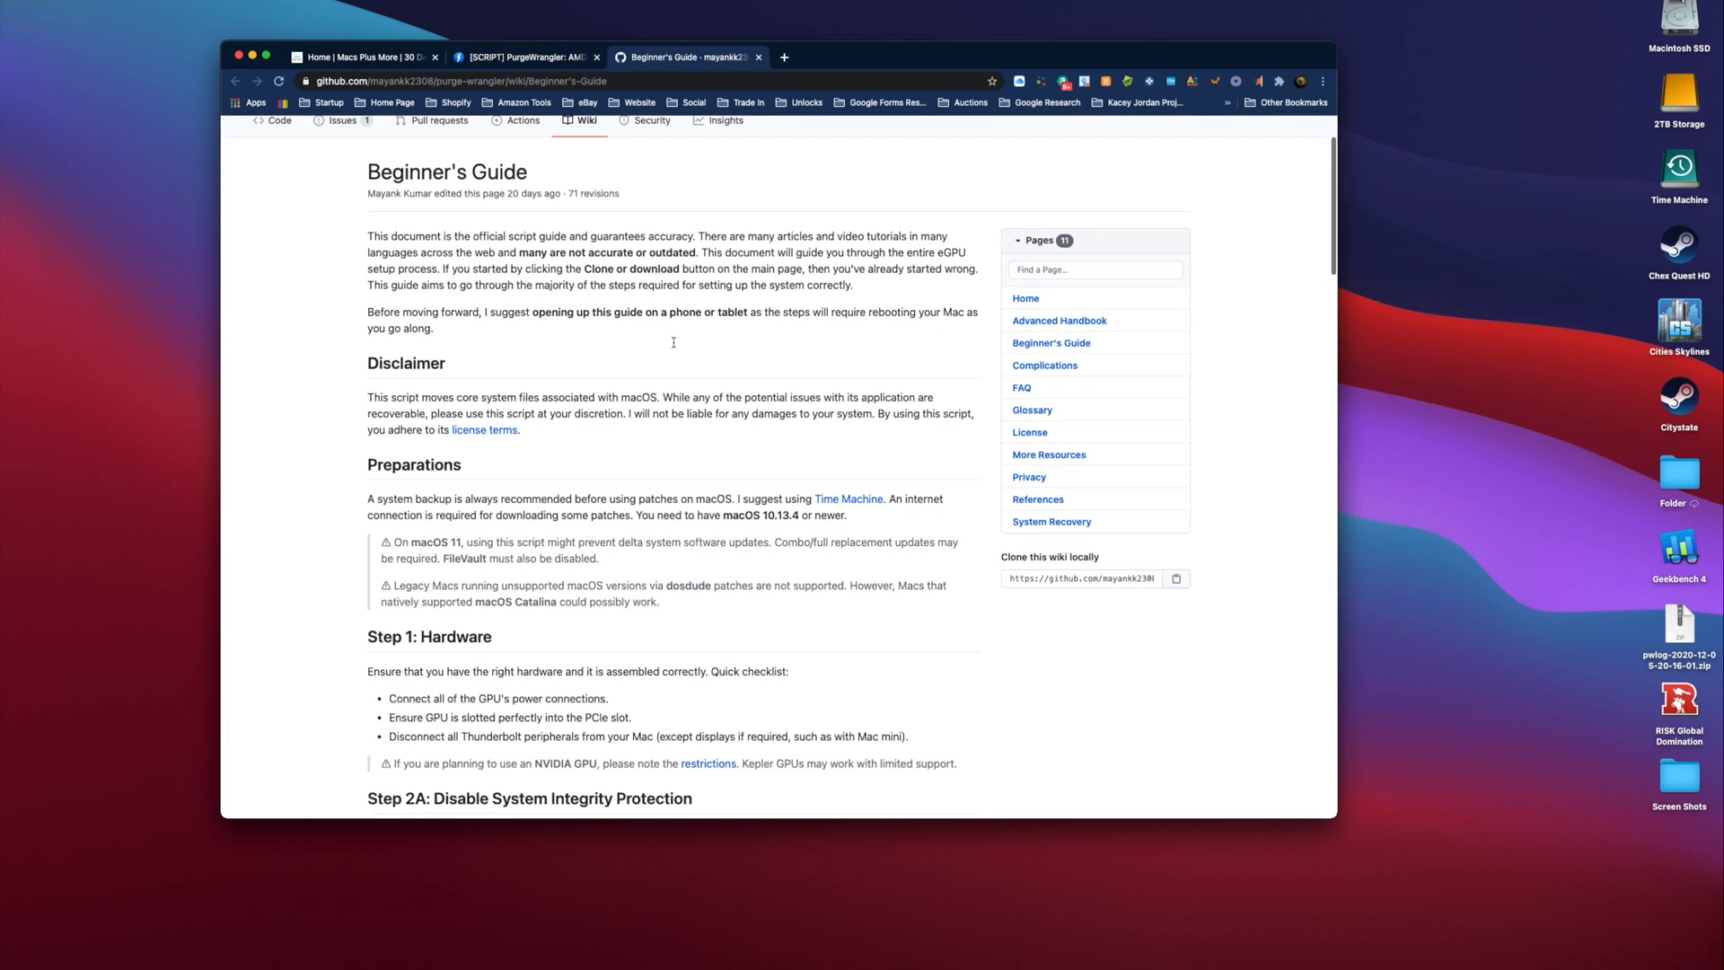
scroll("down", 3)
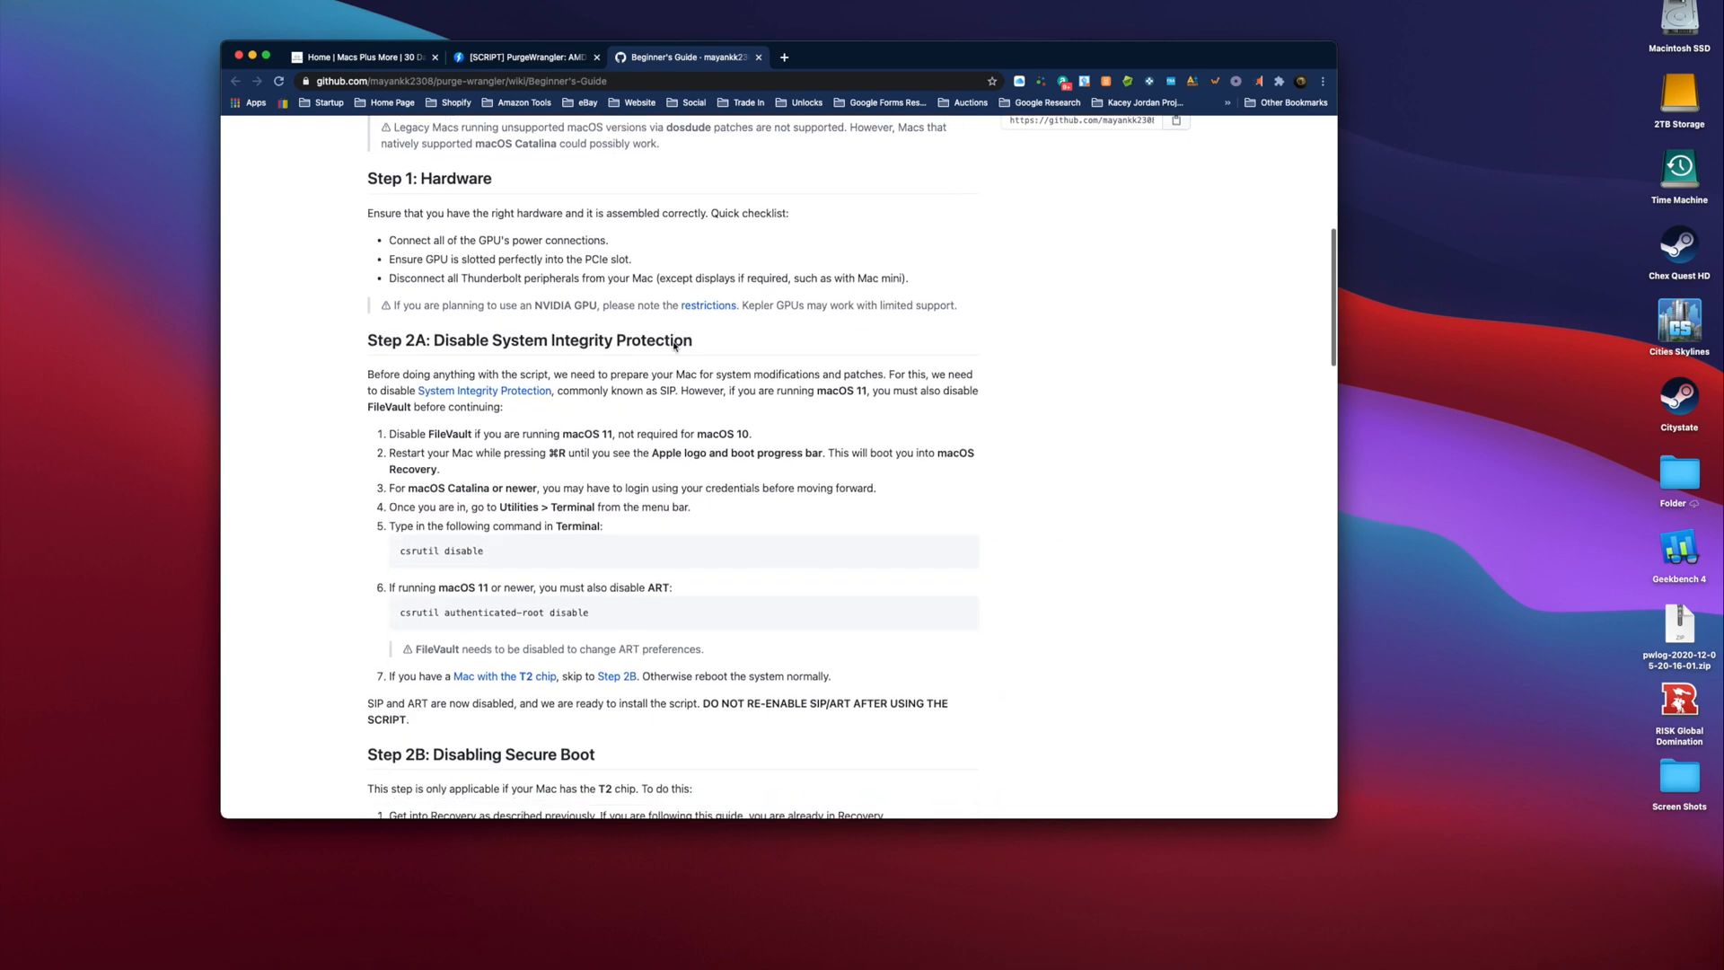
scroll("down", 3)
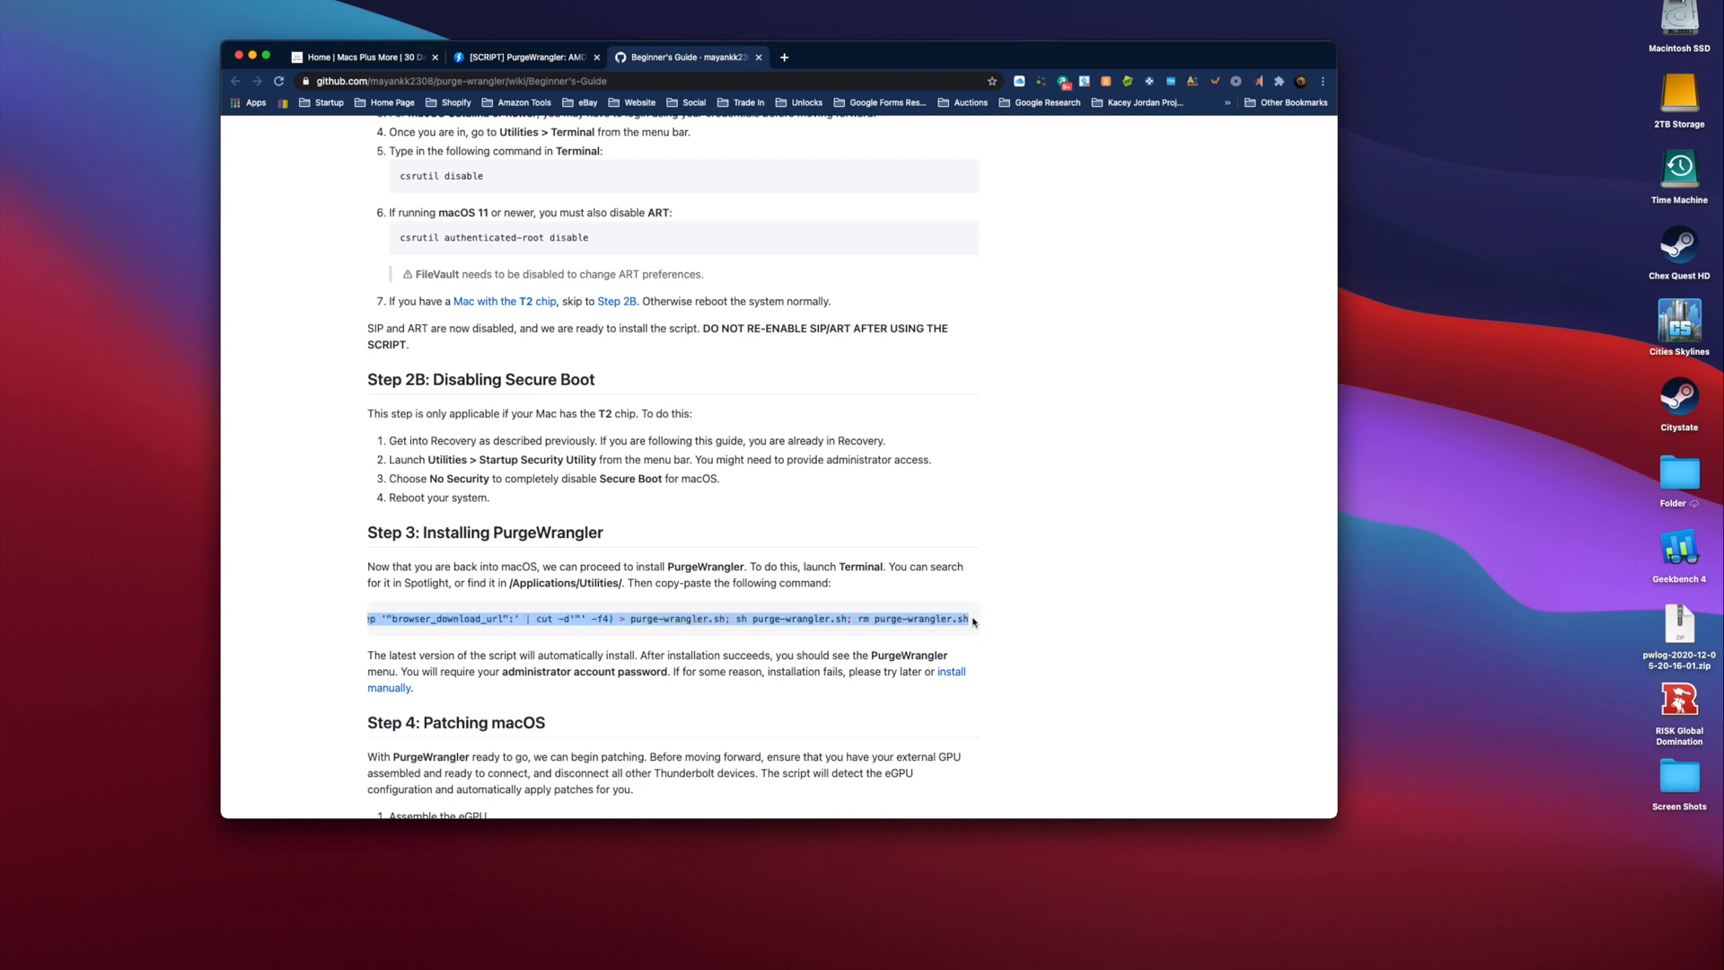
mouse_move(968, 452)
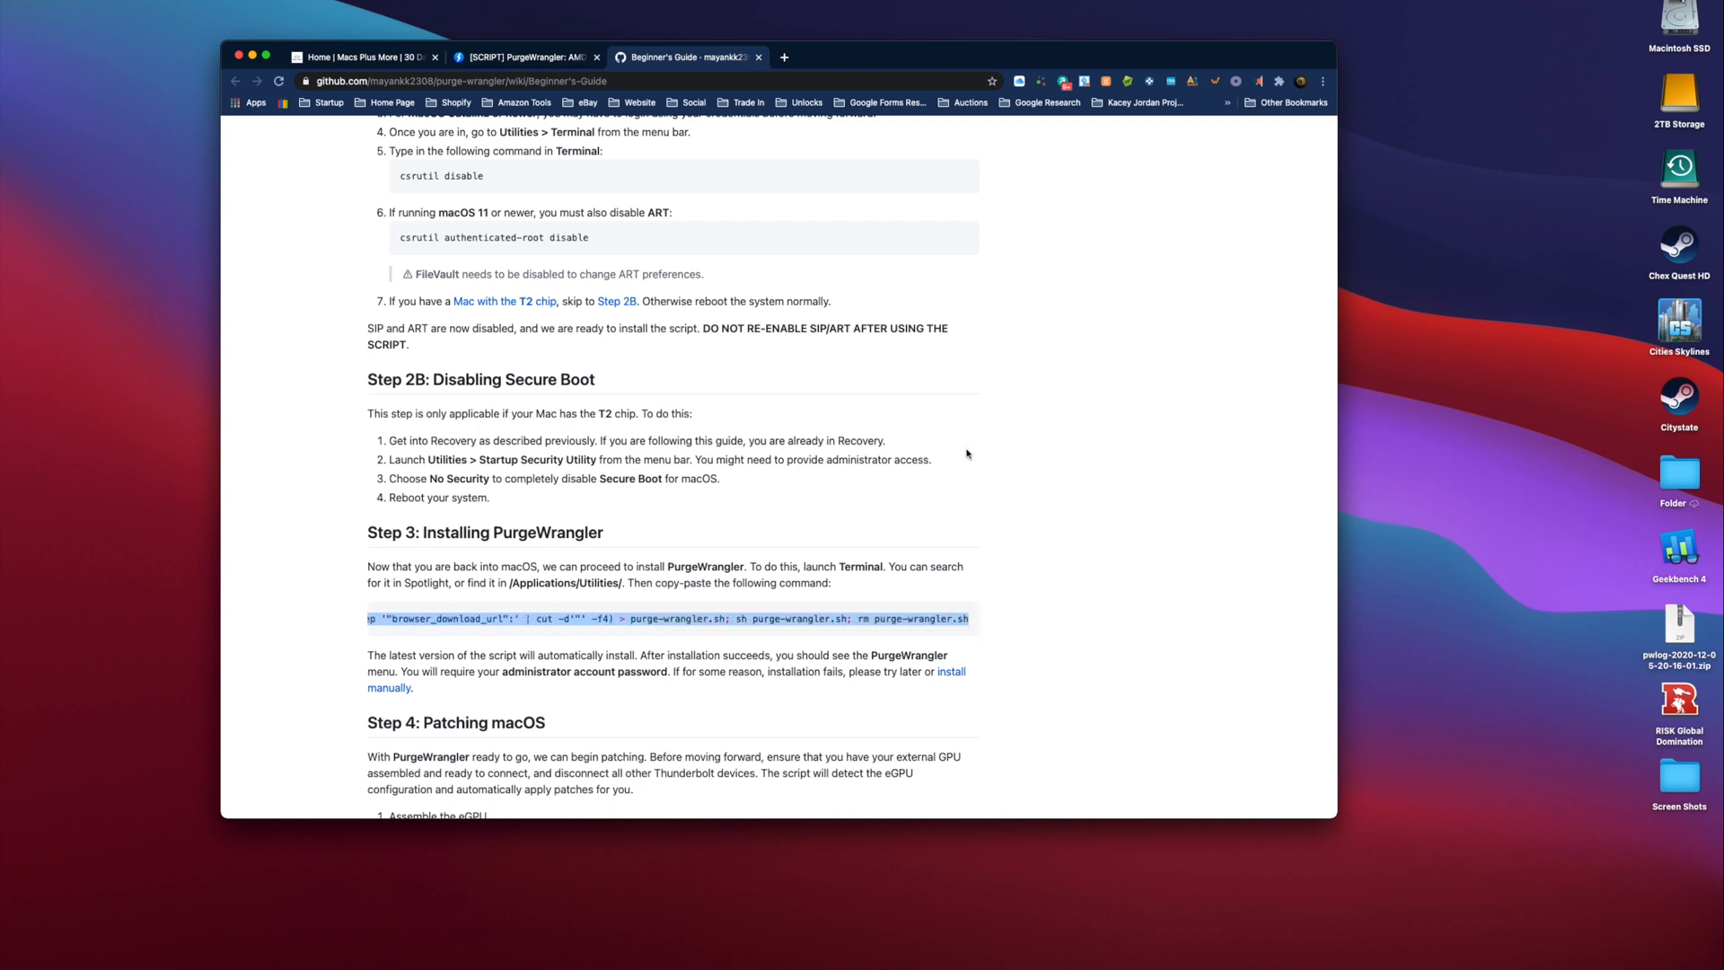
mouse_move(876, 417)
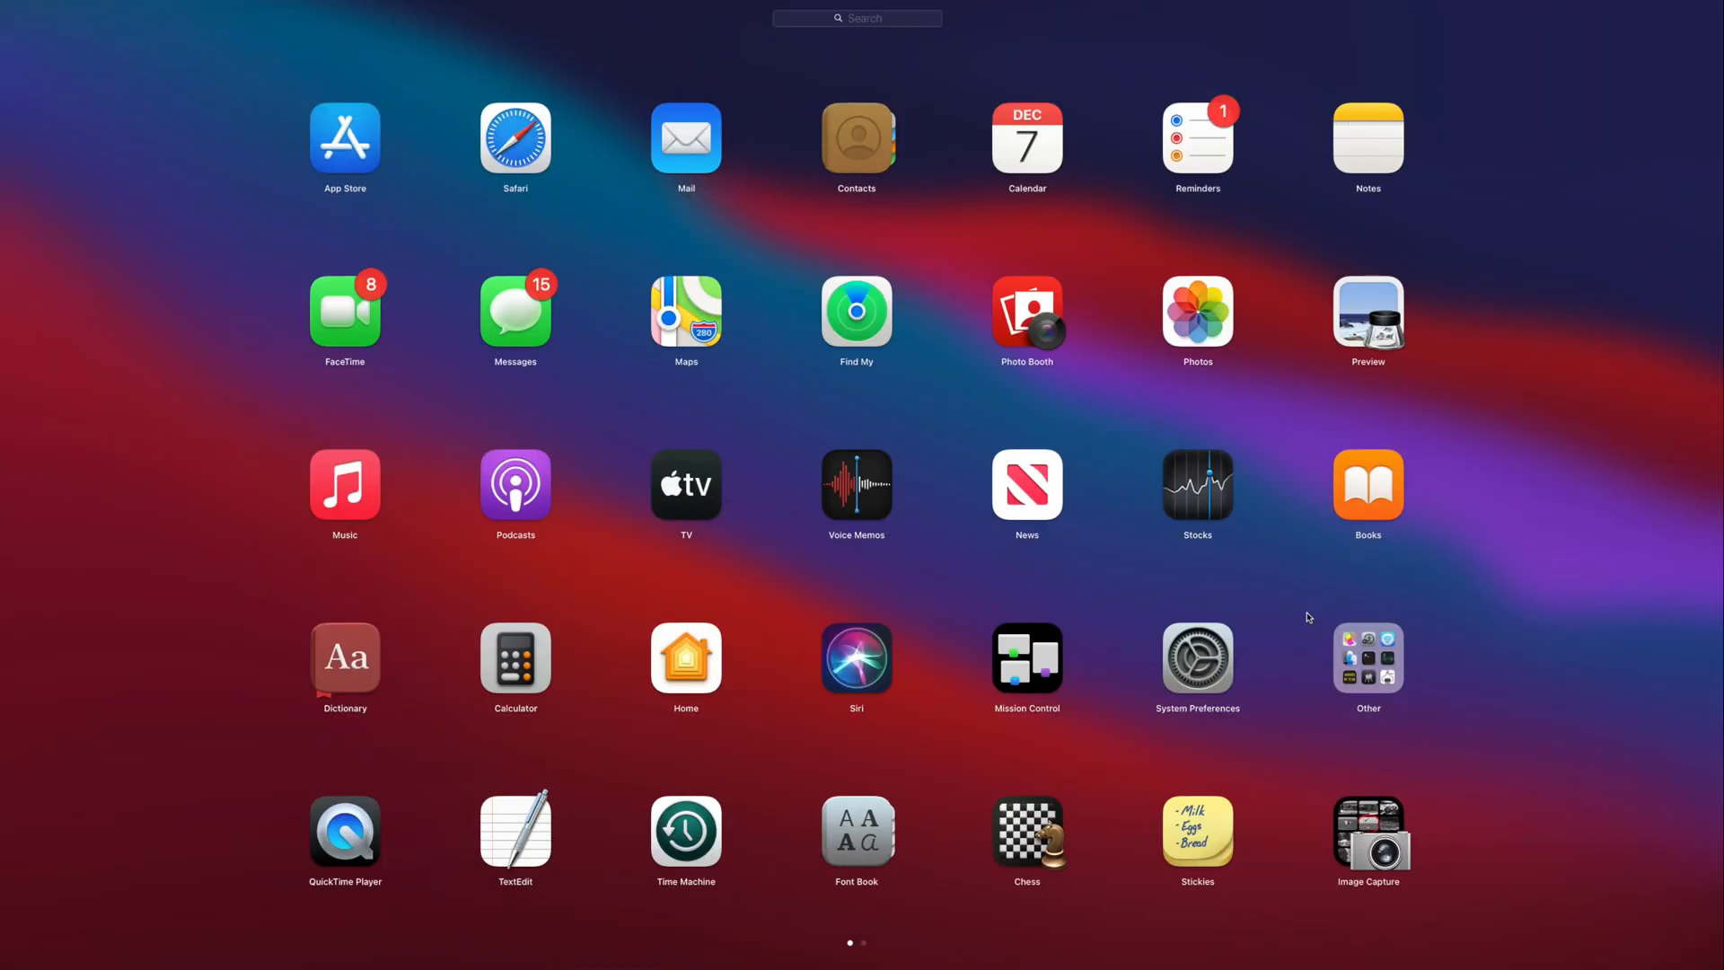
mouse_move(1198, 618)
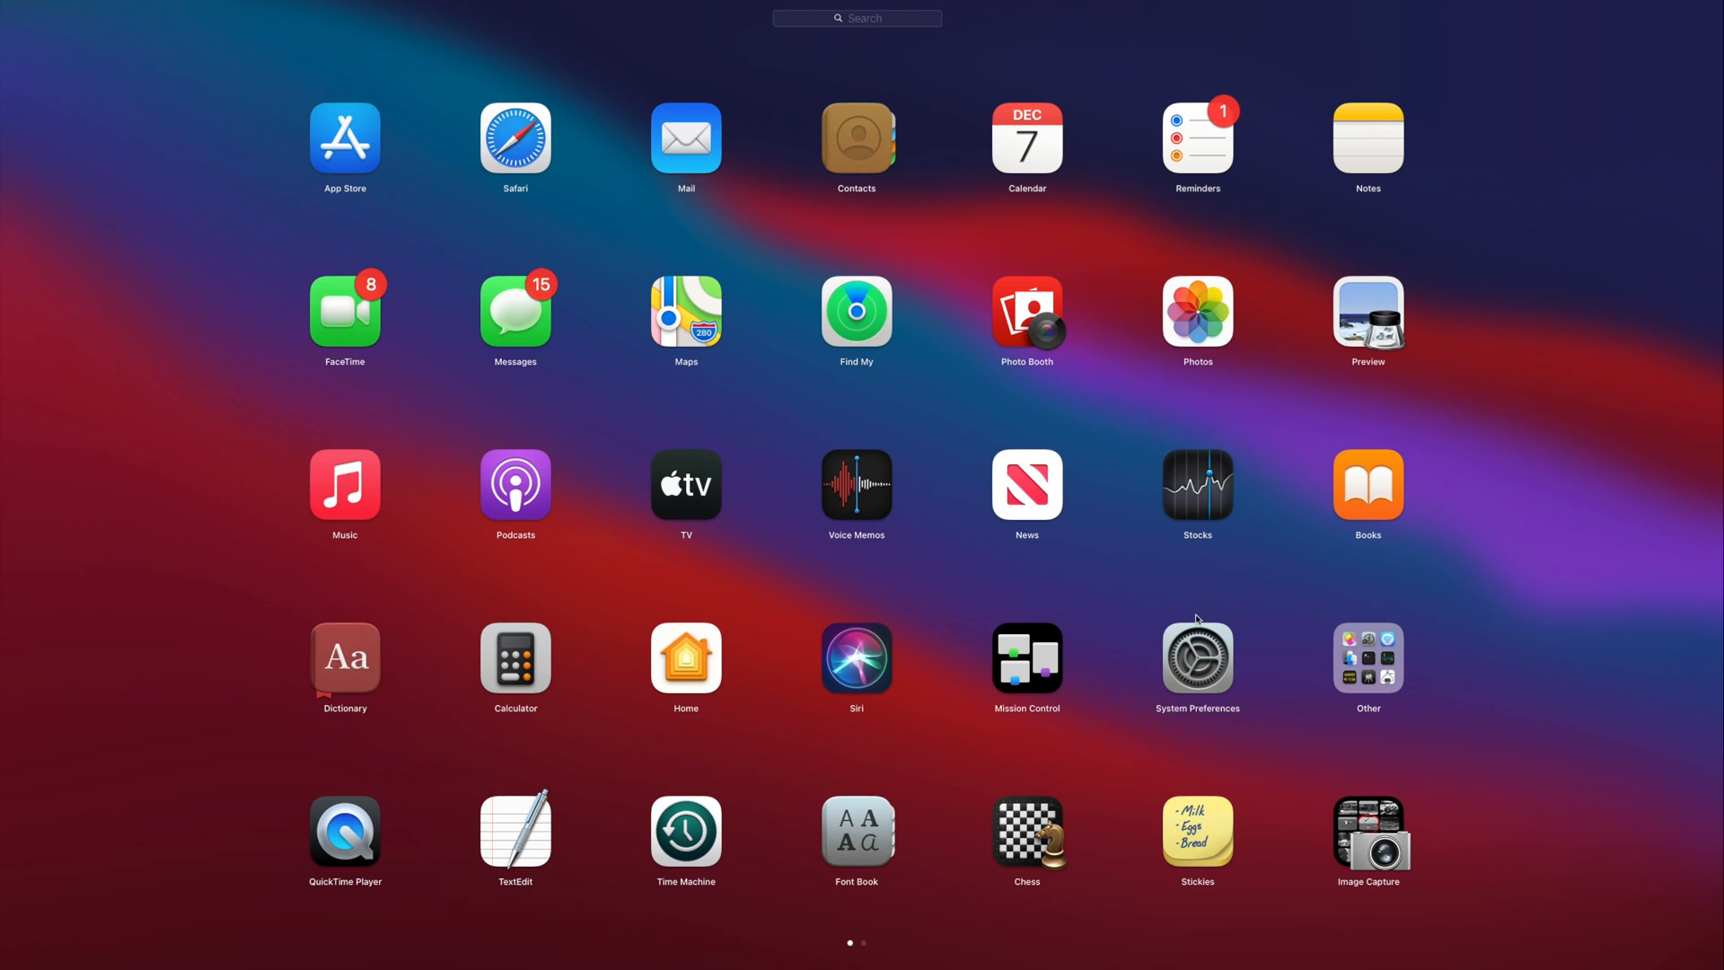
Launch Terminal from Launchpad's Other folder to run PurgeWrangler.
left_click(1368, 657)
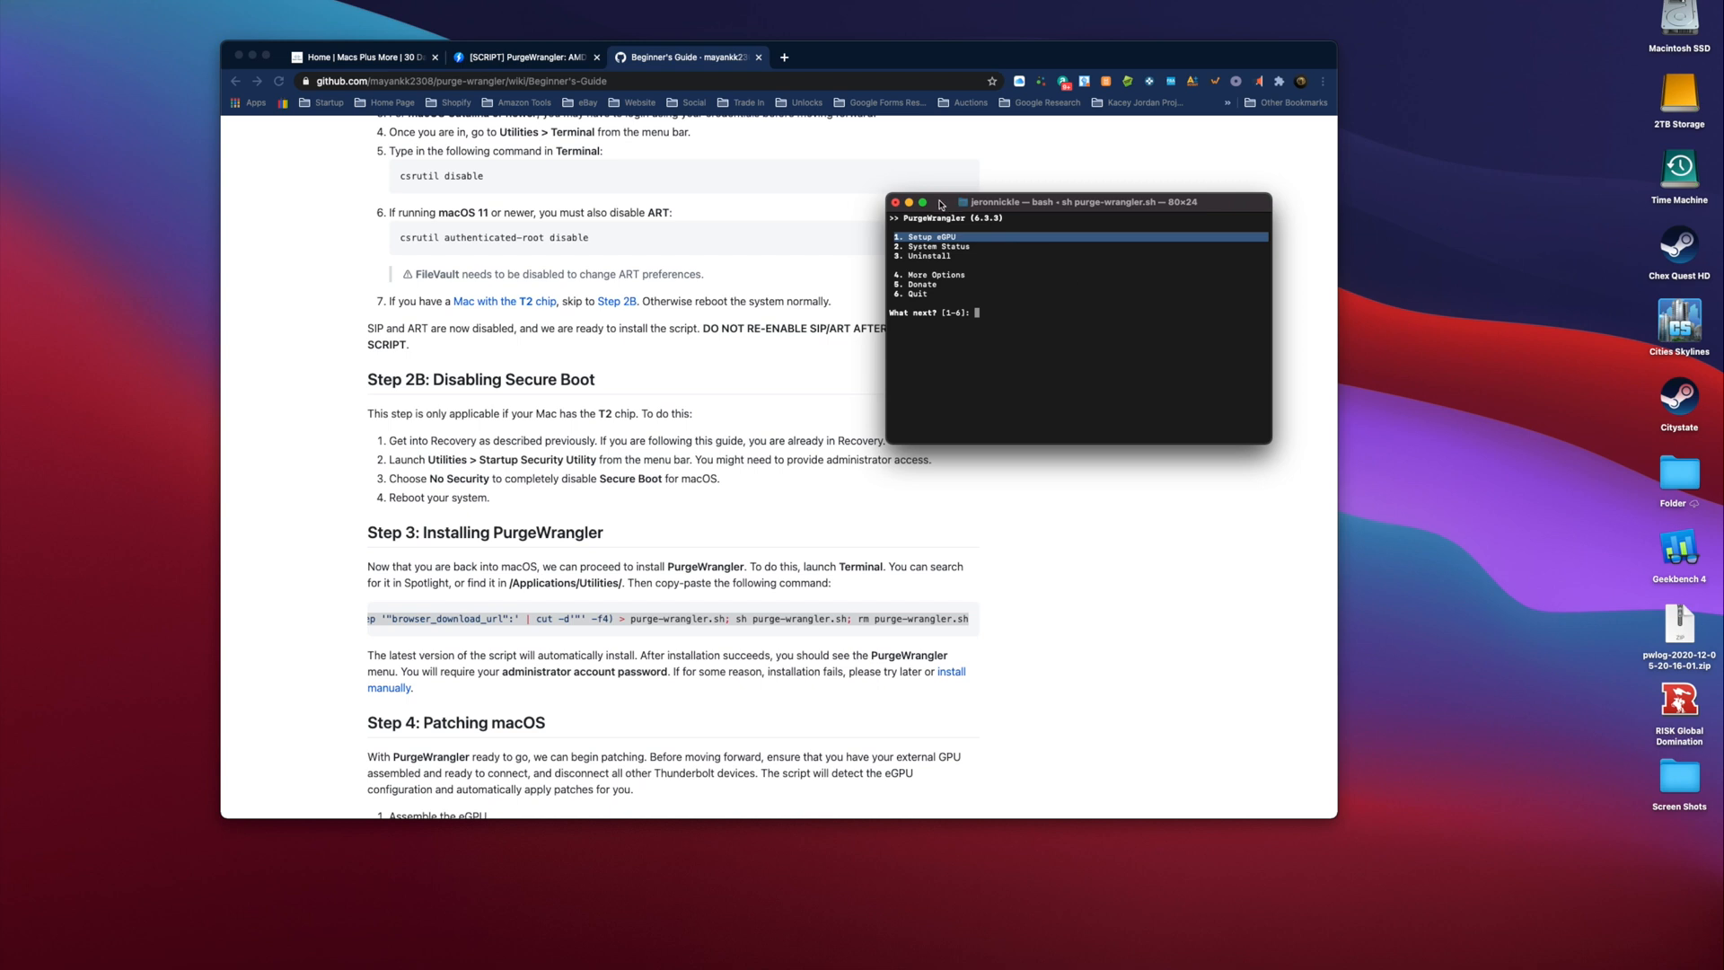
mouse_move(948, 201)
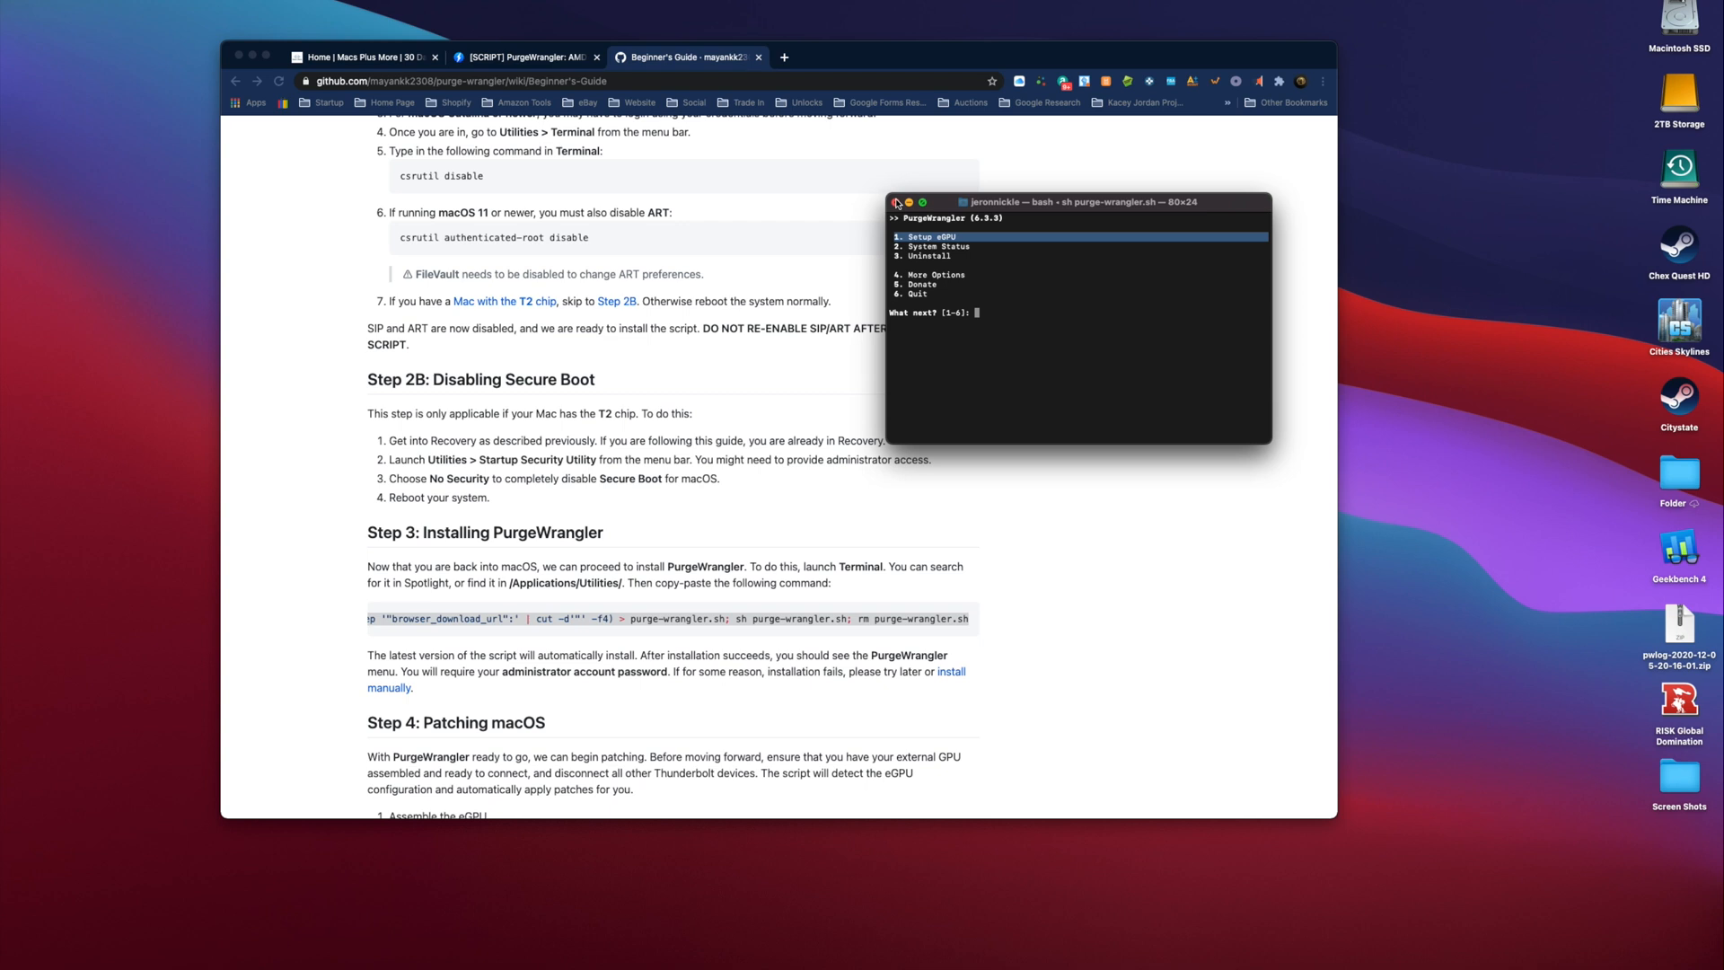
left_click(898, 201)
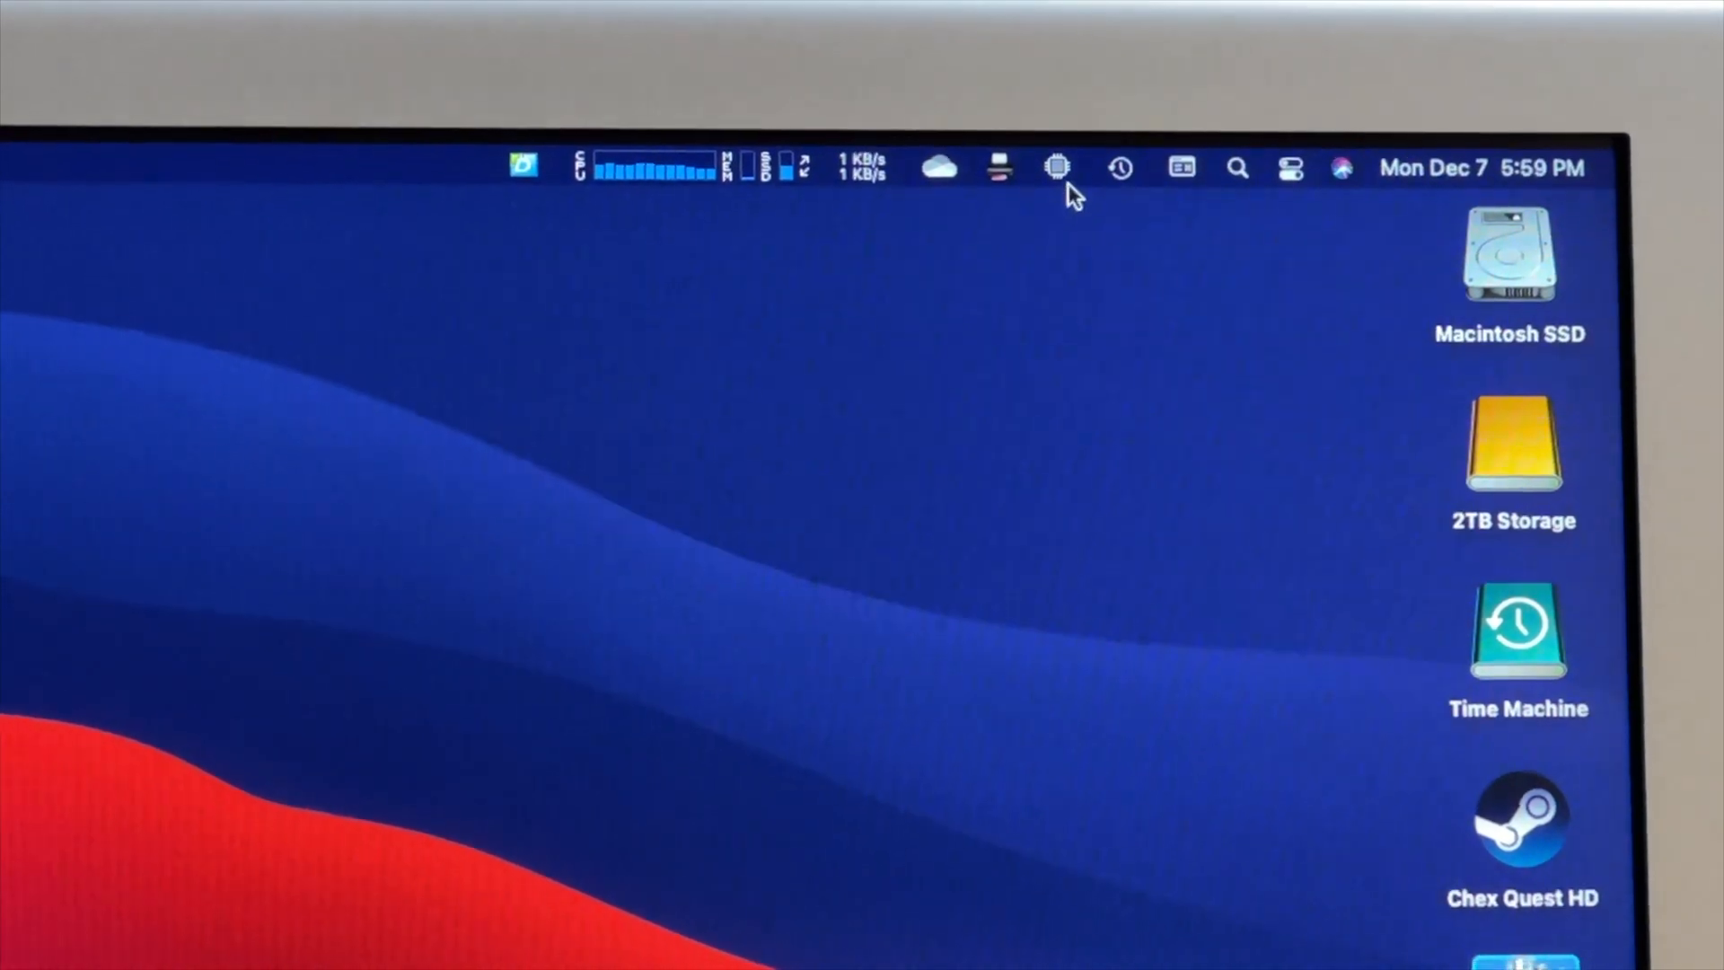
View the eGPU status from the menu bar icon, then dismiss it to the desktop.
left_click(1056, 168)
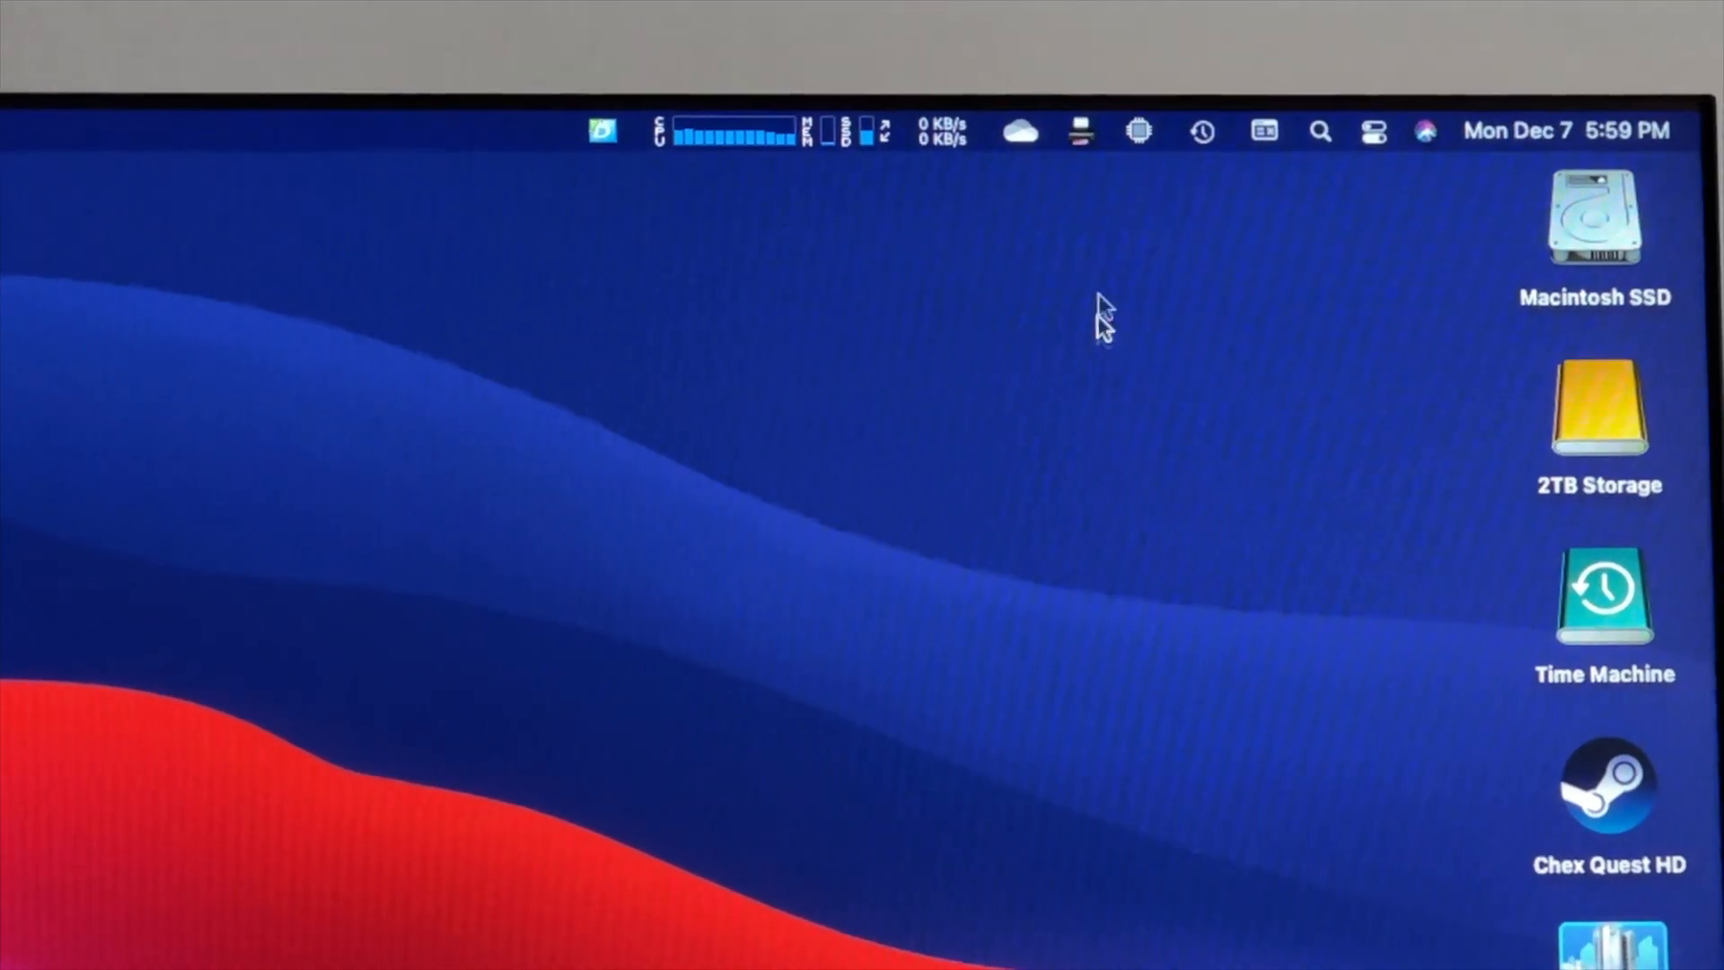
left_click(1139, 129)
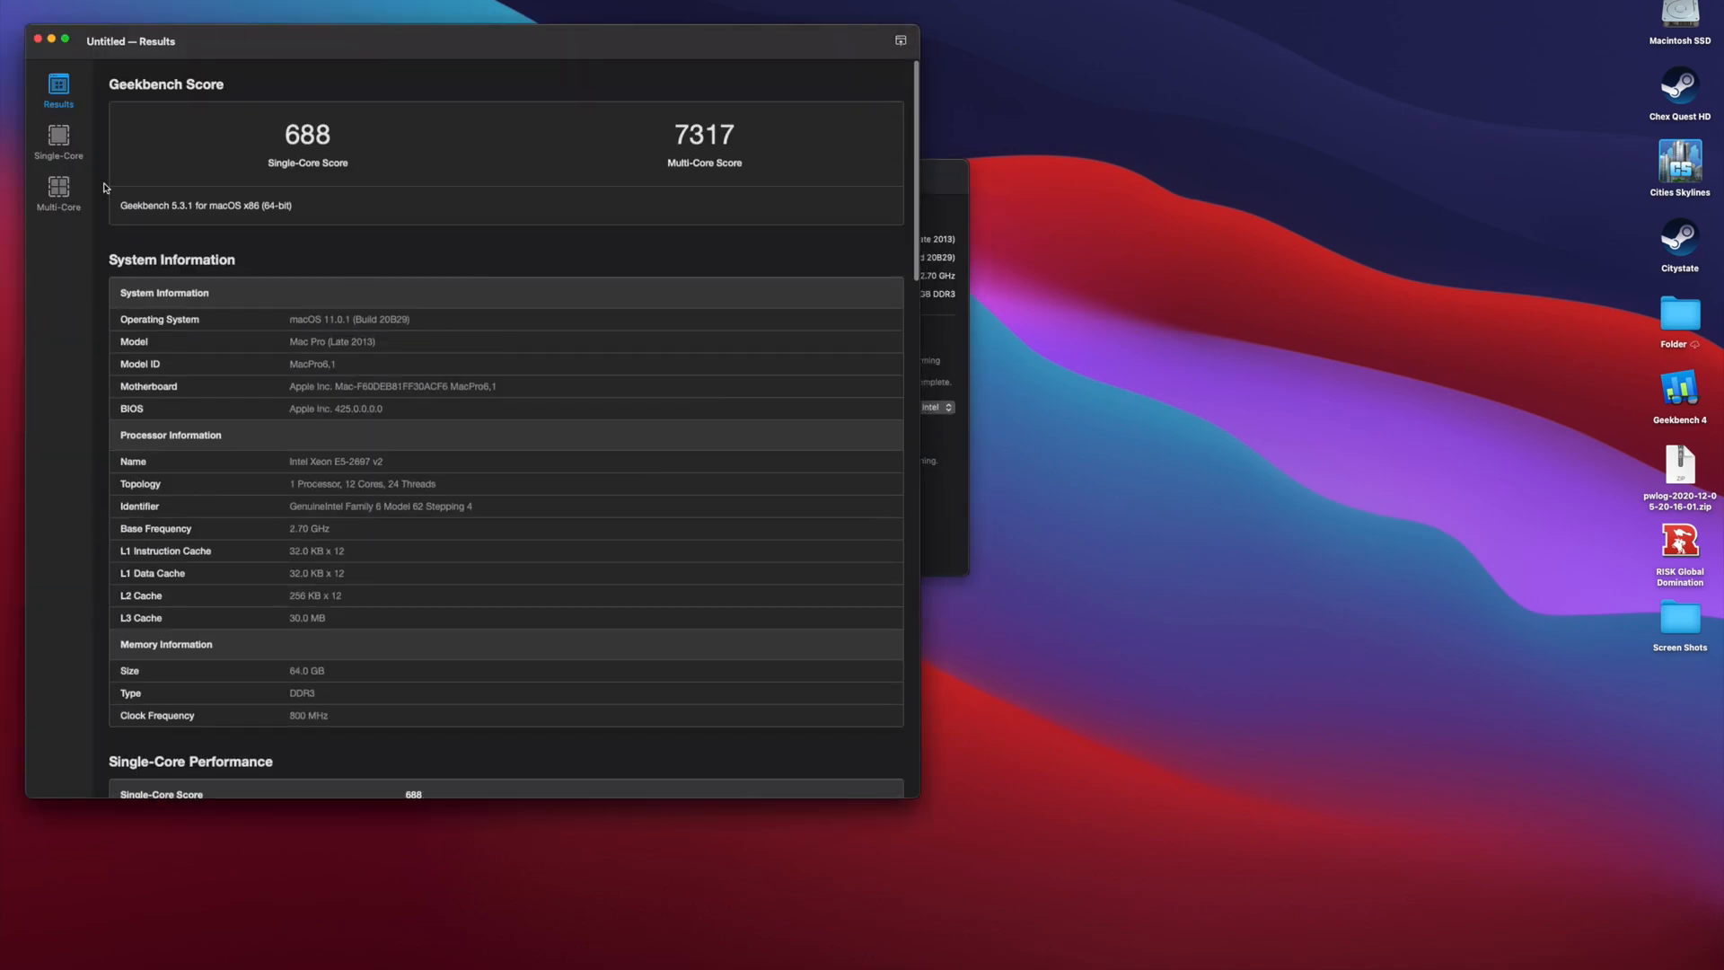
Save the 36332 OpenCL result as 'Mac Pro 2013 - eGPU - GPU - 12-5-2020' and close the window.
left_click(59, 140)
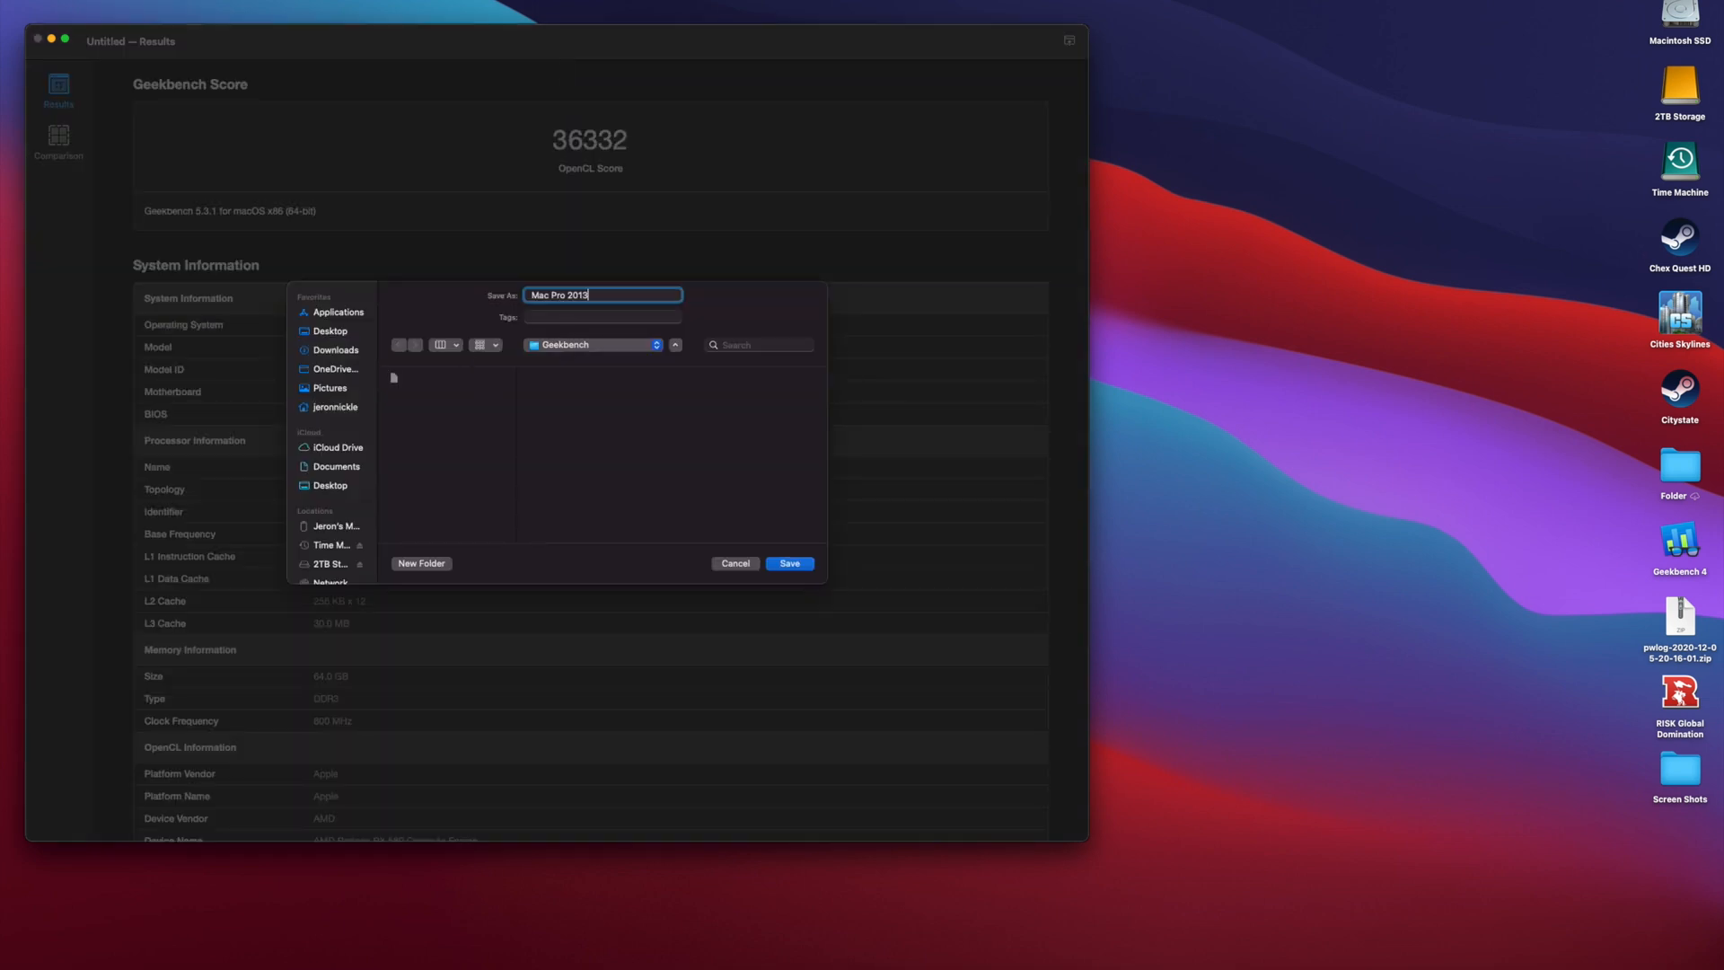
left_click(790, 562)
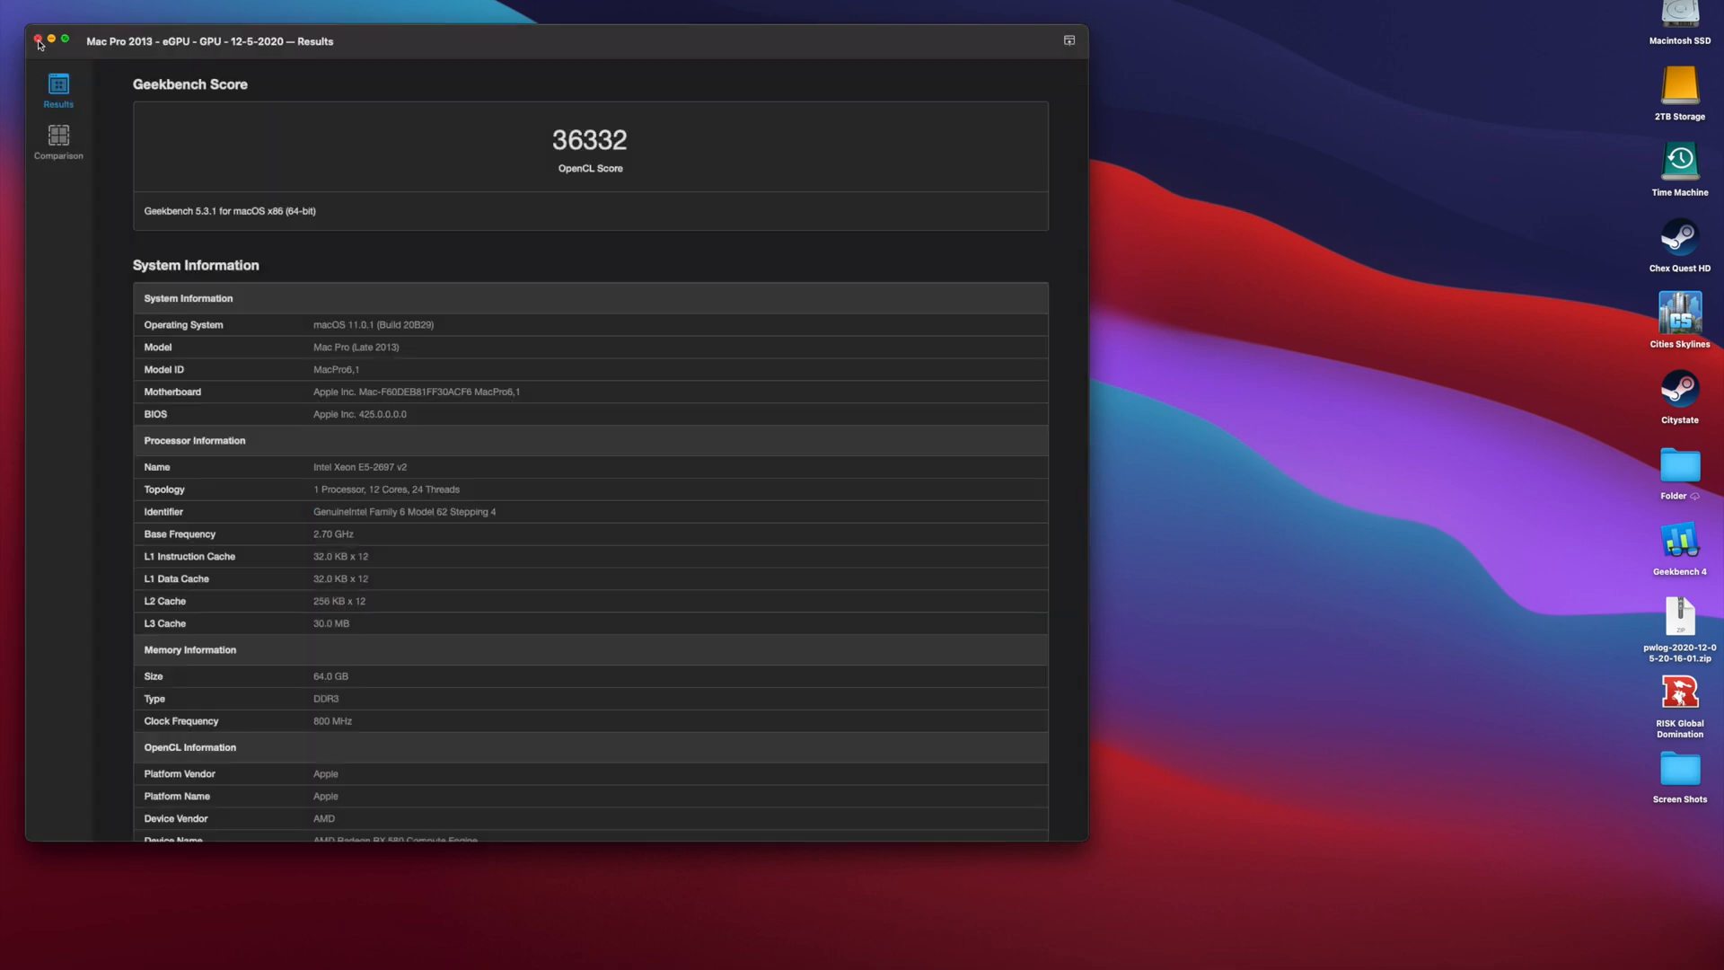
left_click(32, 40)
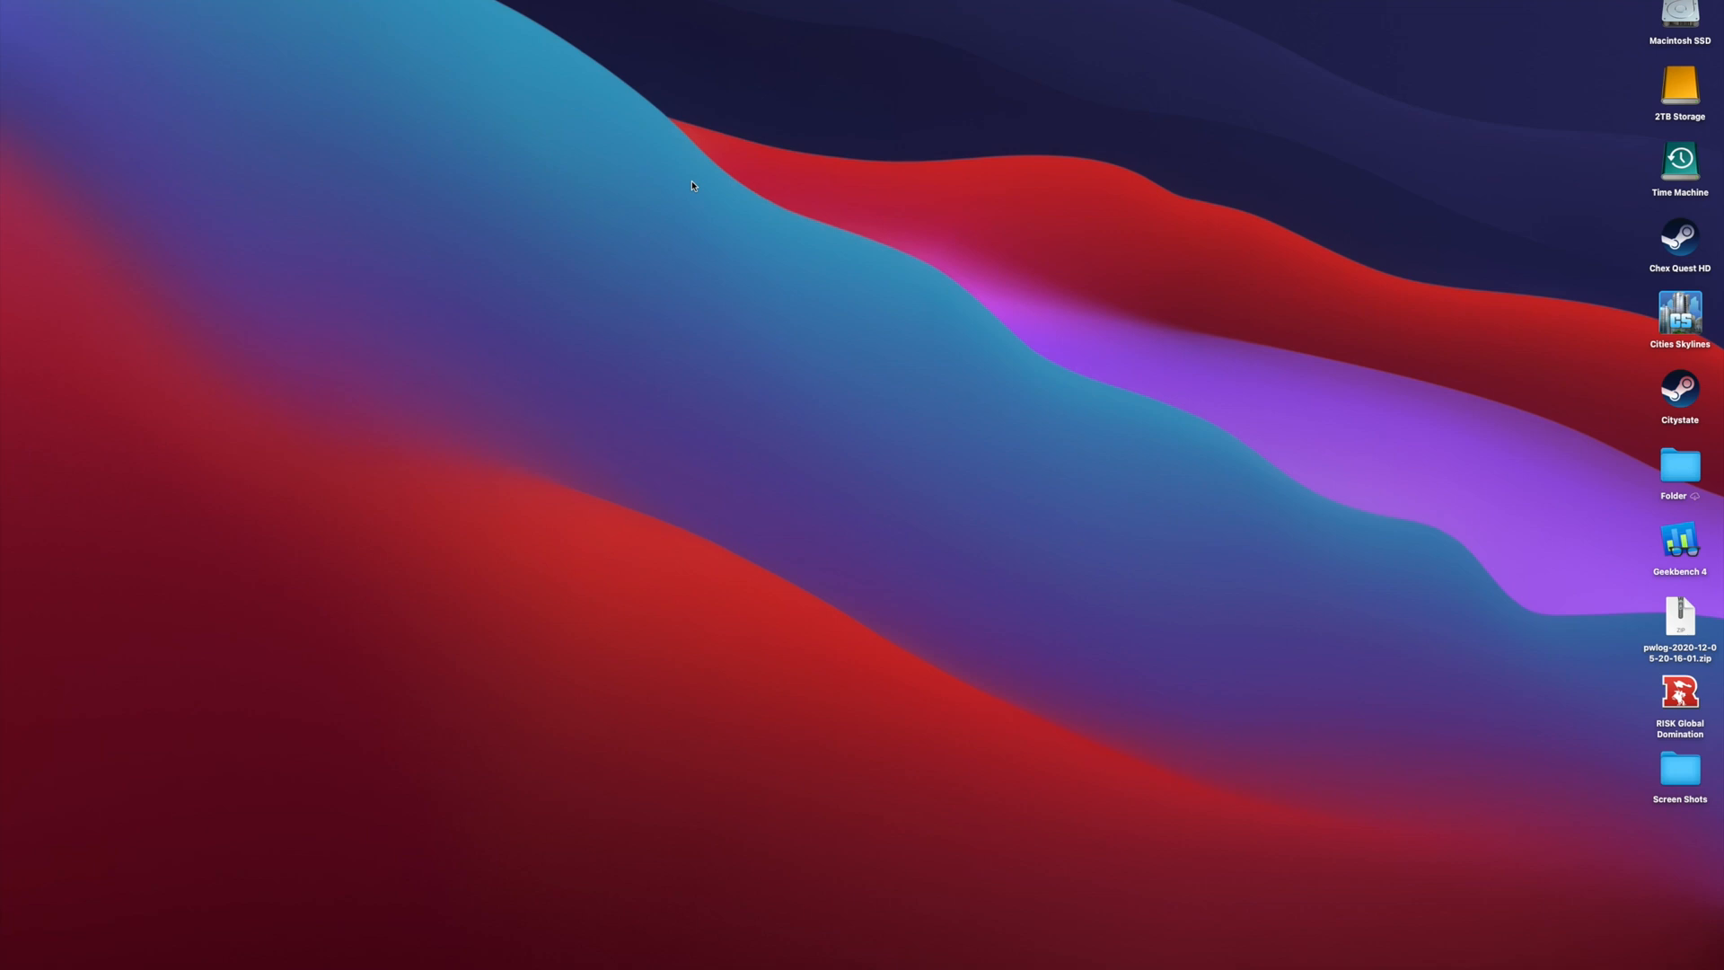
mouse_move(700, 187)
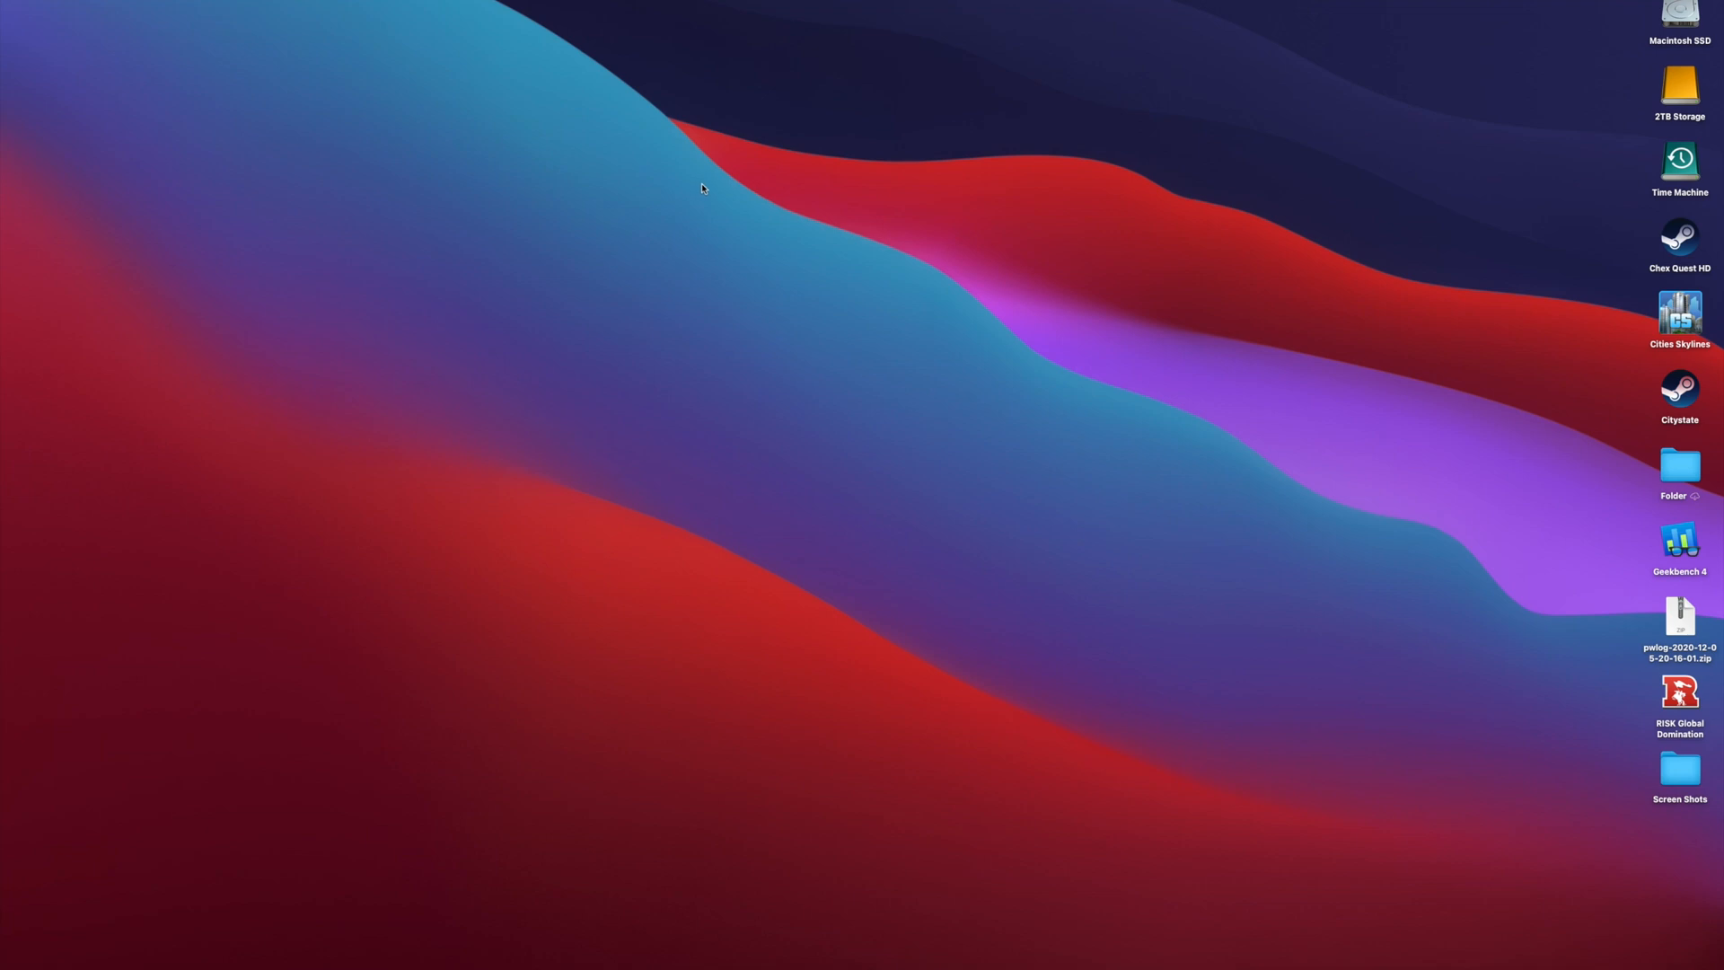
mouse_move(1259, 887)
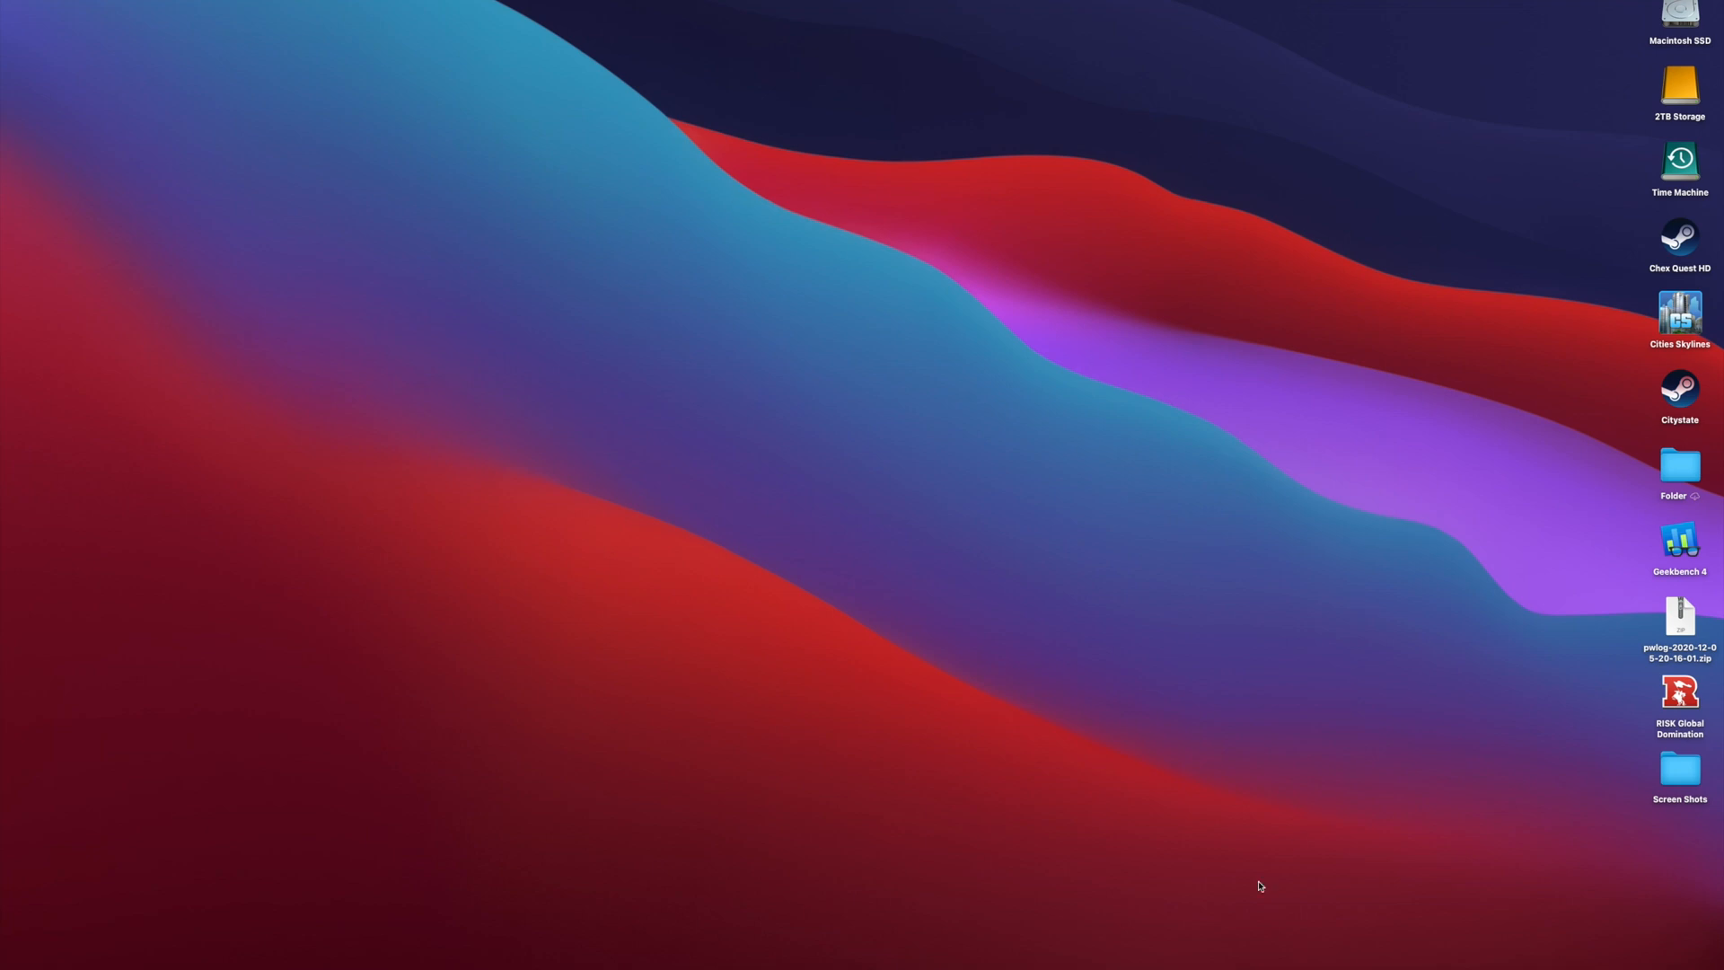
mouse_move(1182, 896)
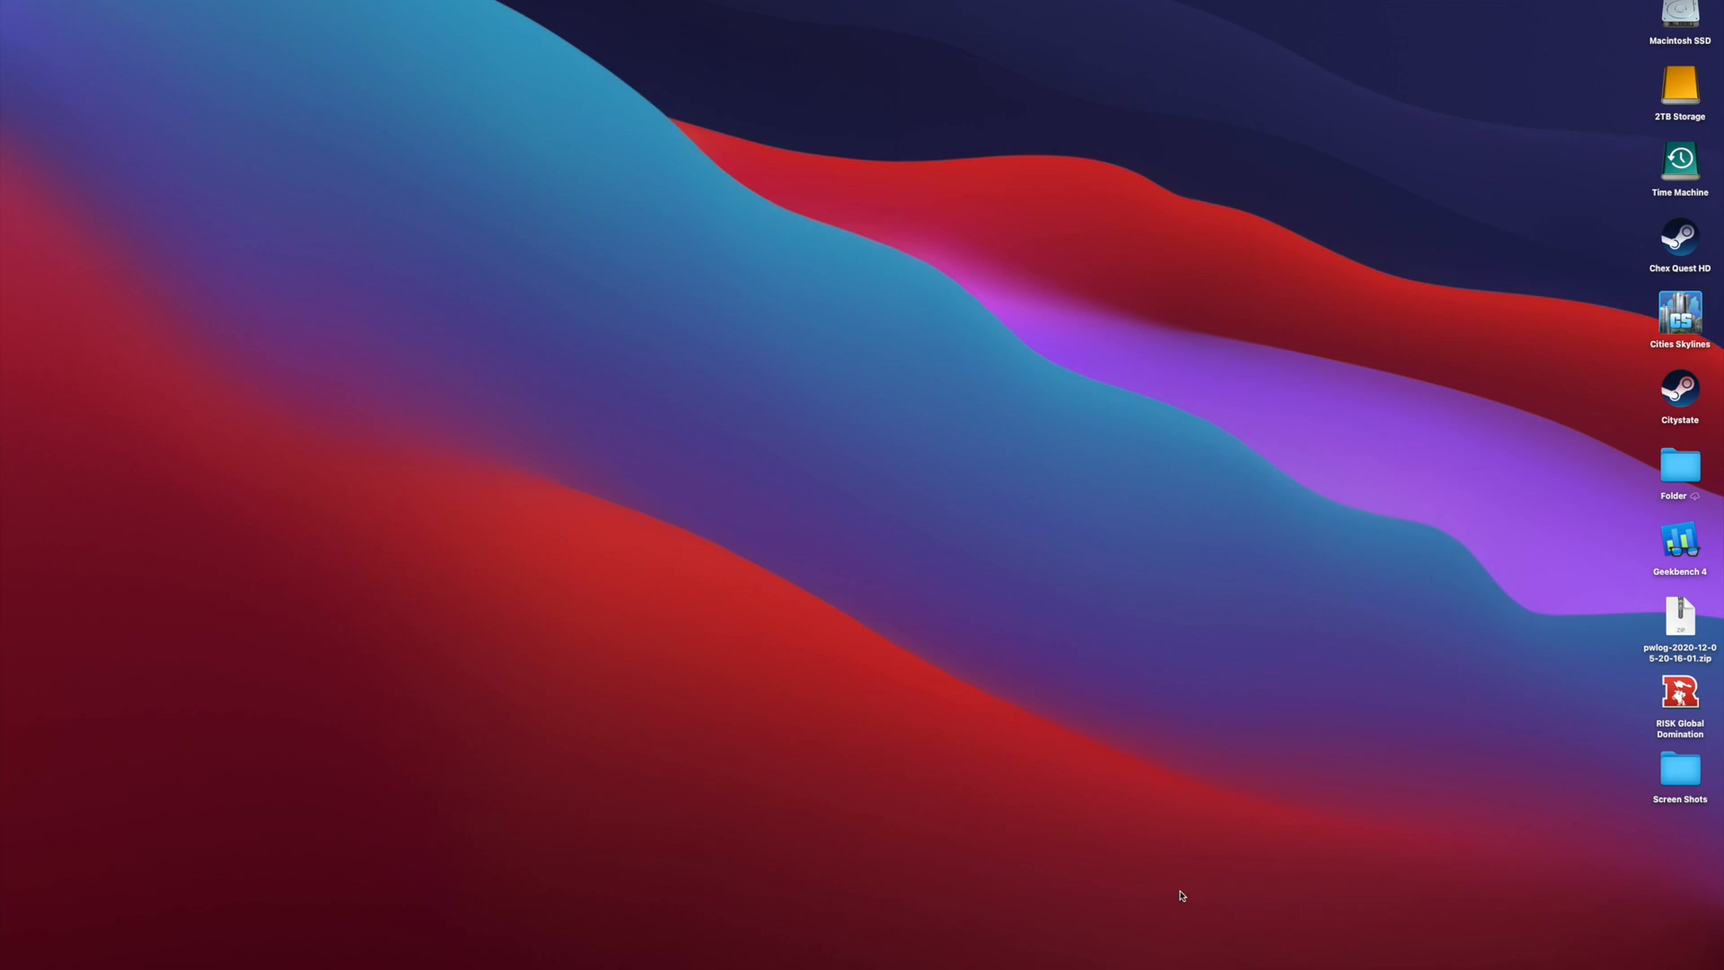
mouse_move(1187, 894)
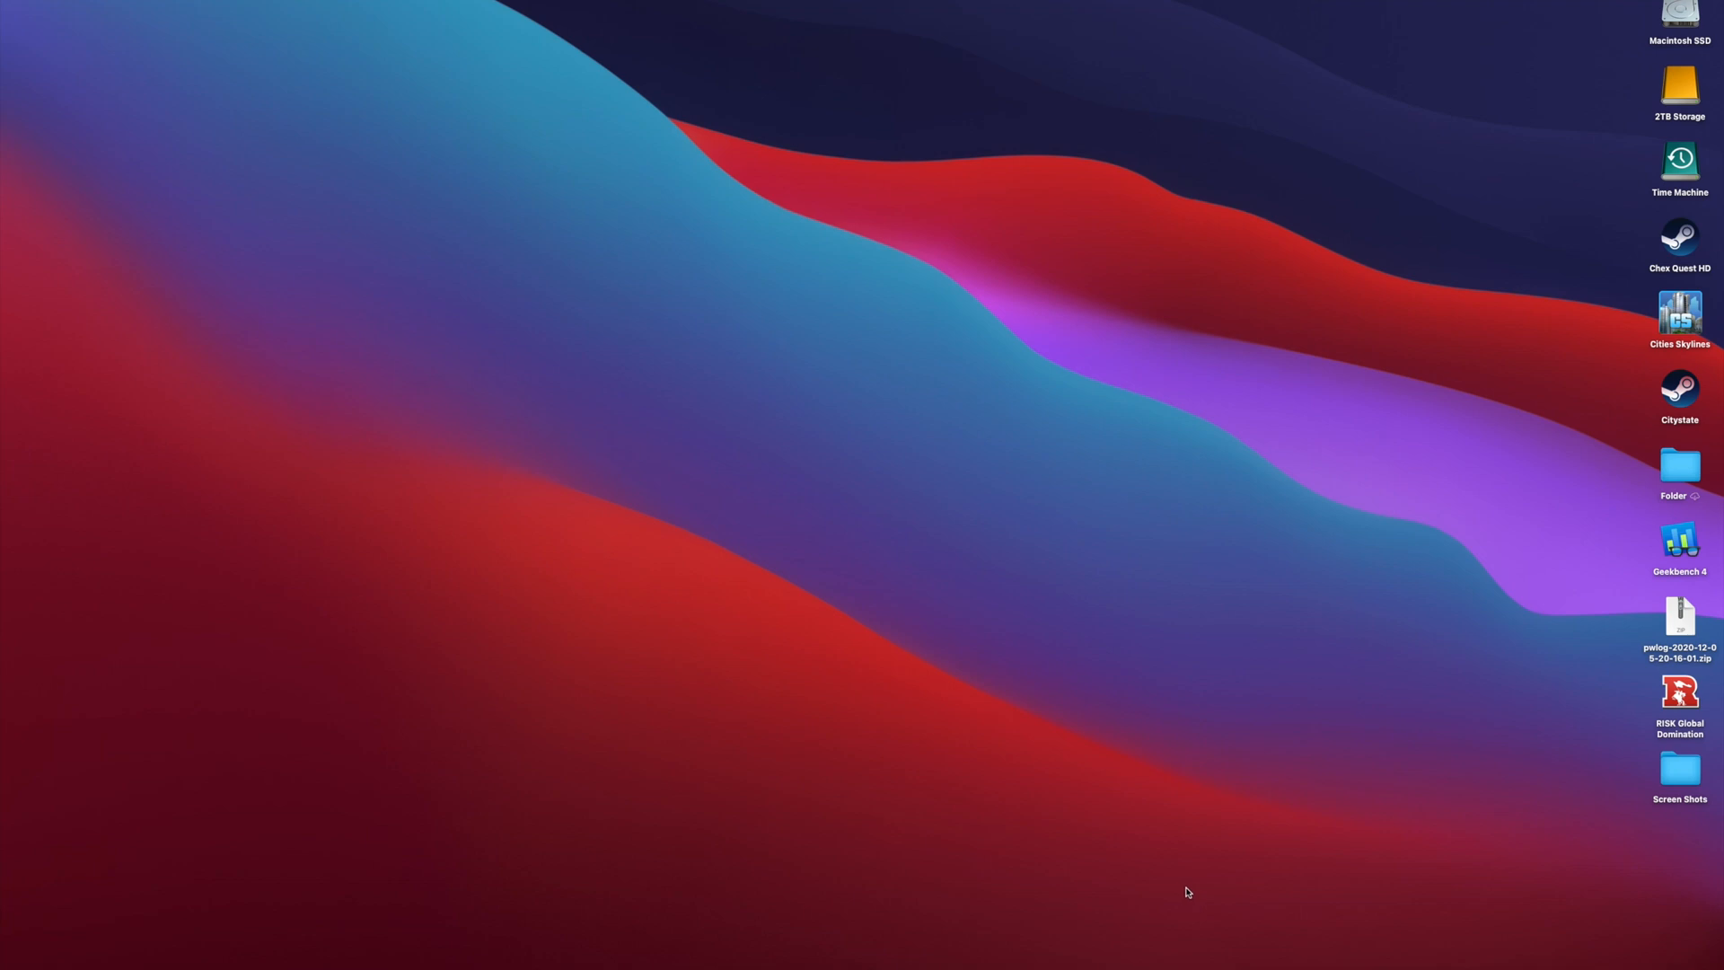
mouse_move(1178, 887)
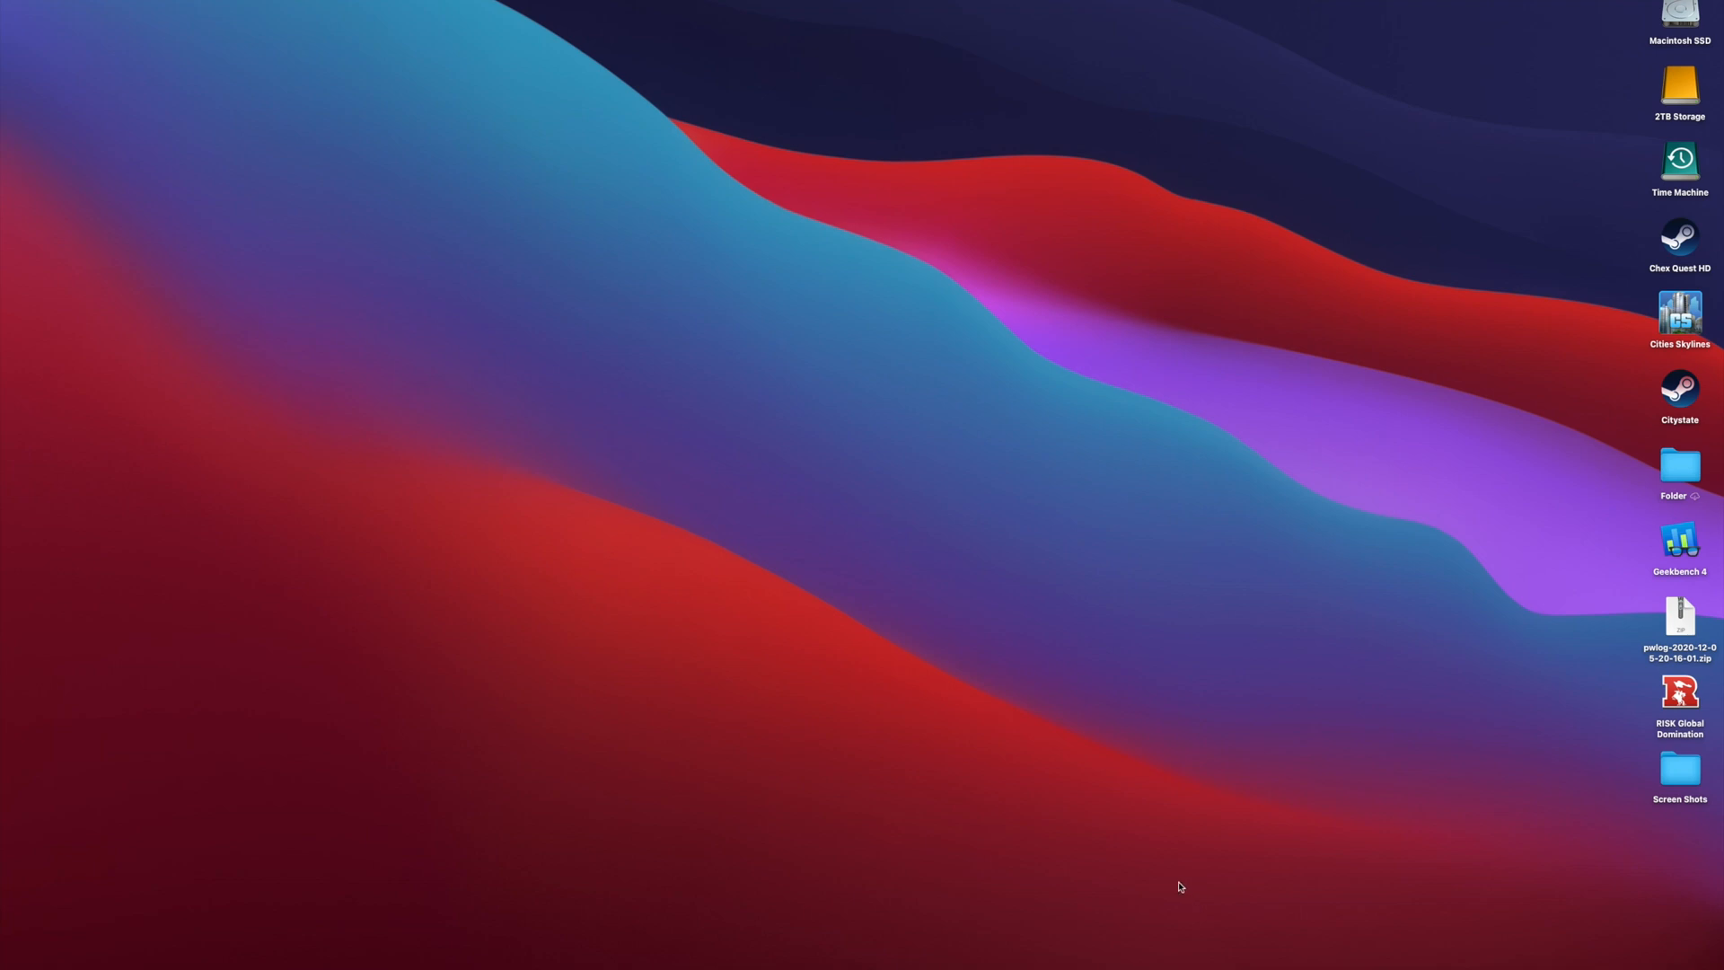
mouse_move(1379, 921)
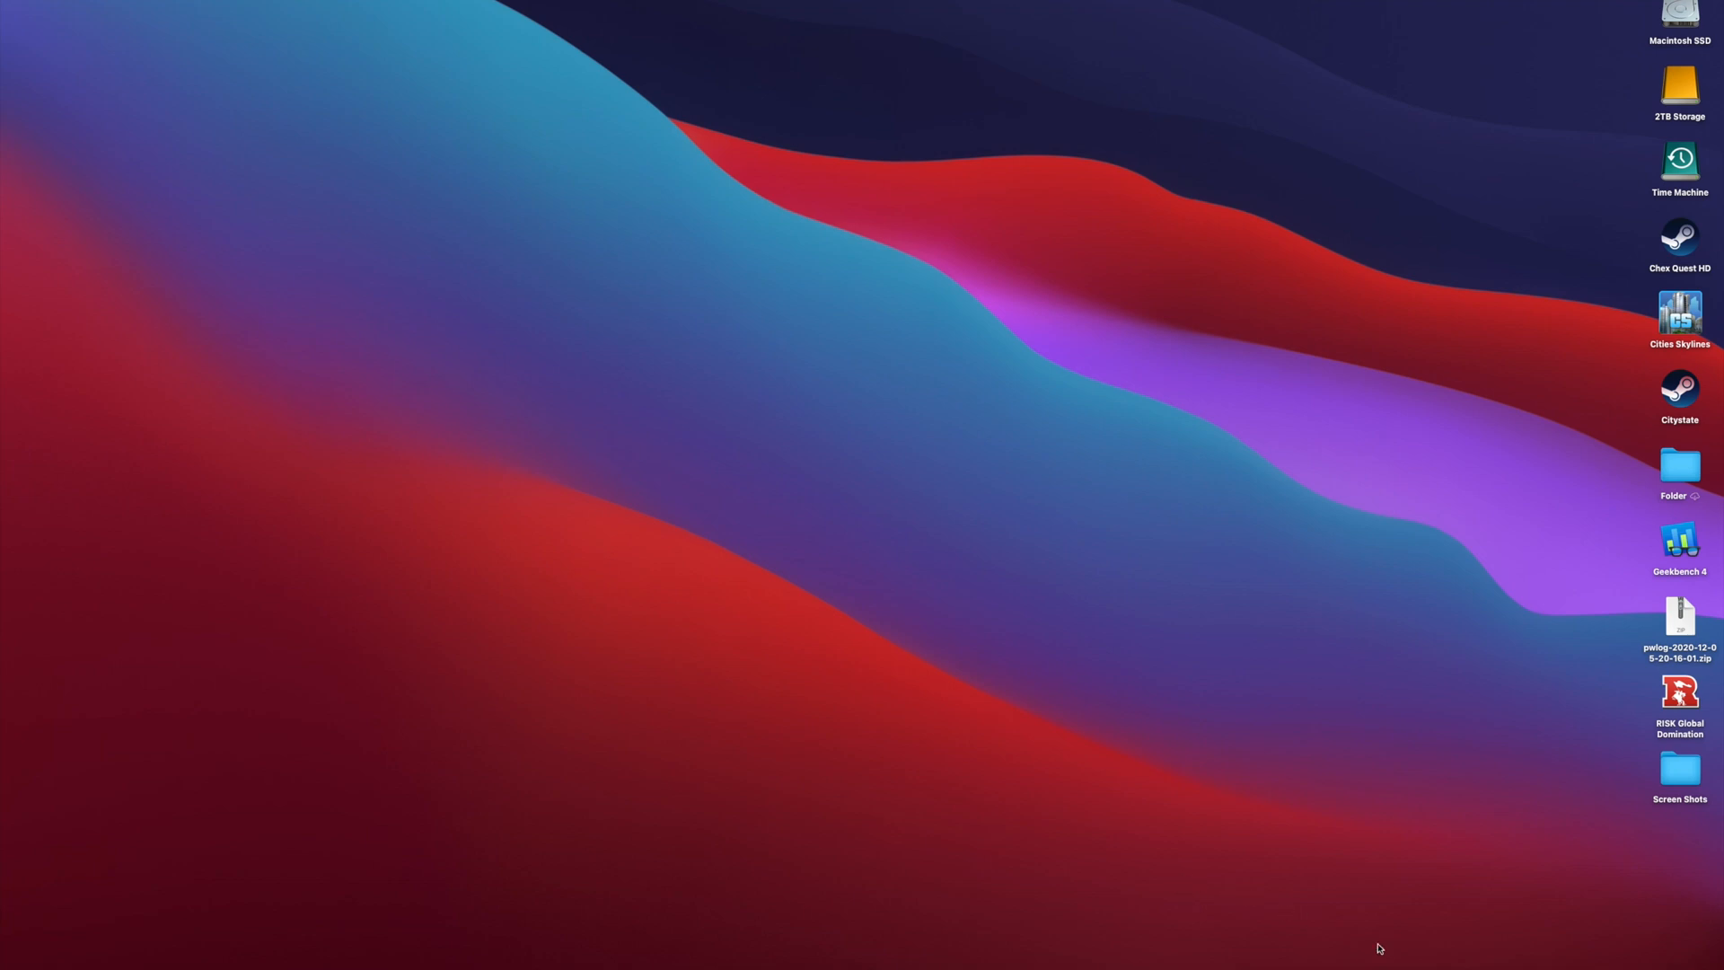